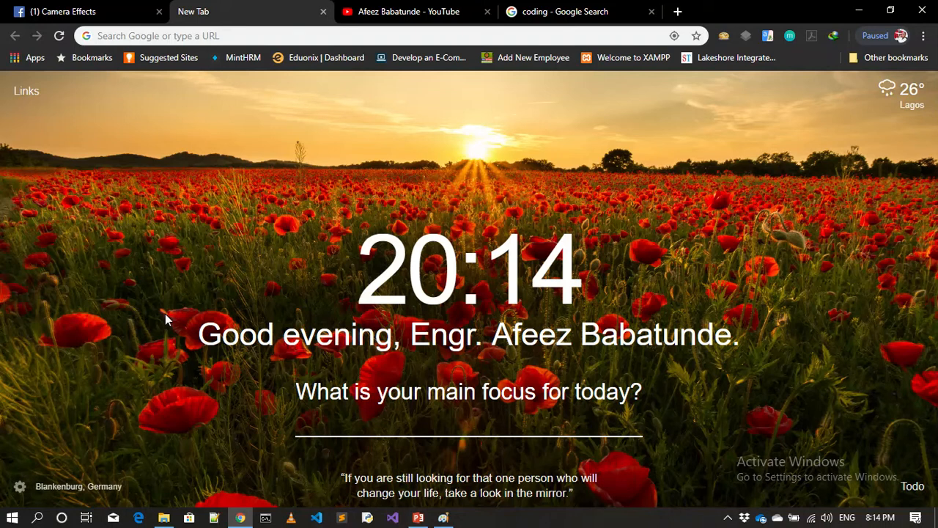
mouse_move(305, 261)
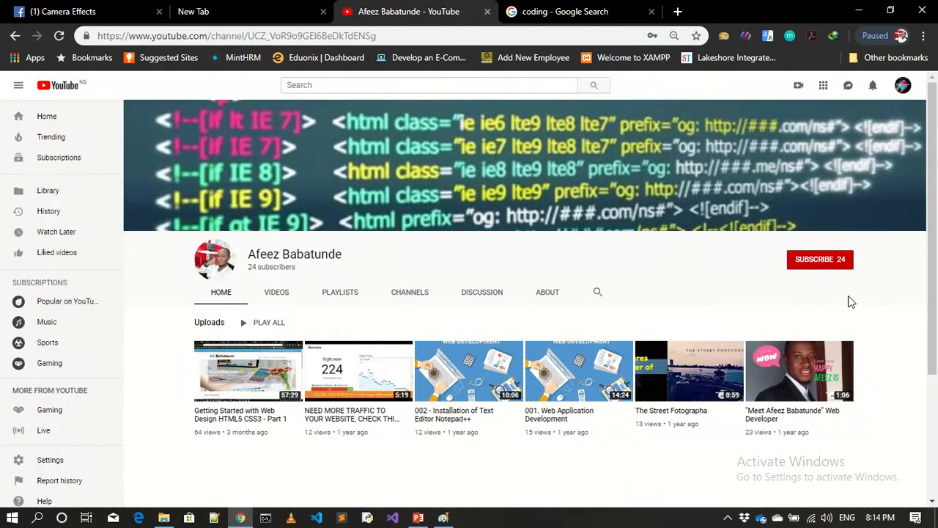
Subscribe to the web design YouTube channel and turn on notifications for every new video.
left_click(821, 258)
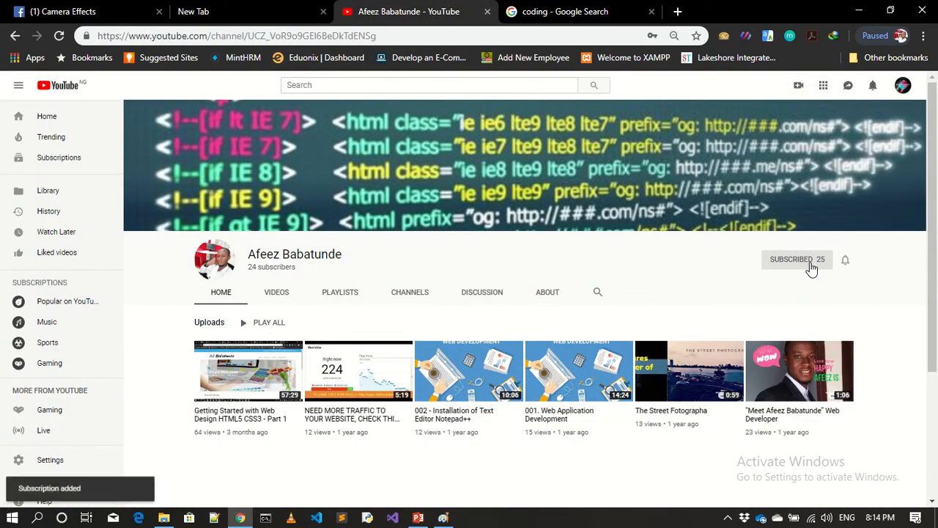
mouse_move(844, 261)
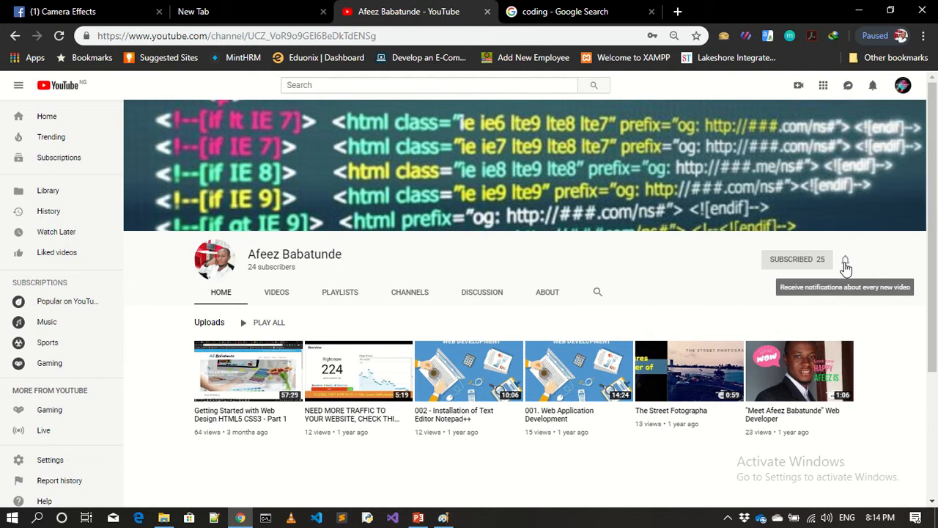
left_click(844, 259)
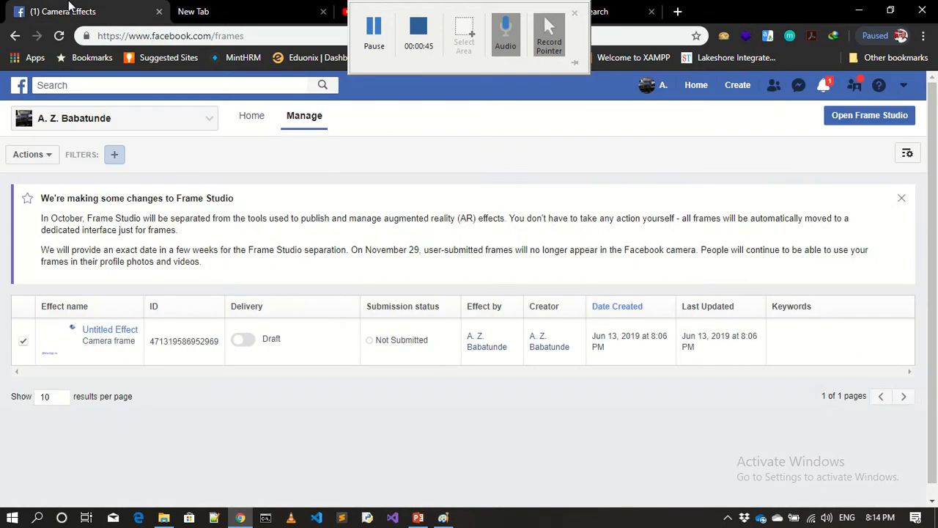
From the new tab's address bar, switch back to the open Camera Effects frames page.
left_click(213, 12)
type("facebook.com/fre")
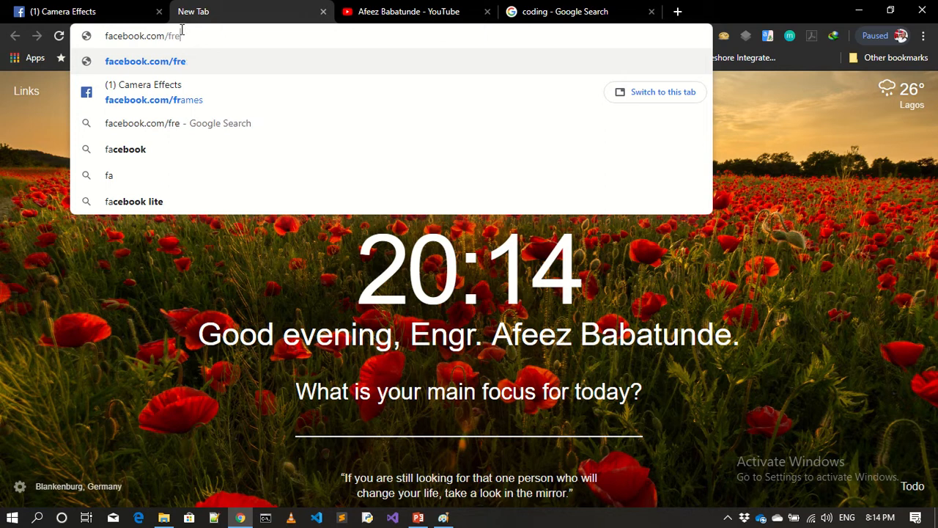
type("ames")
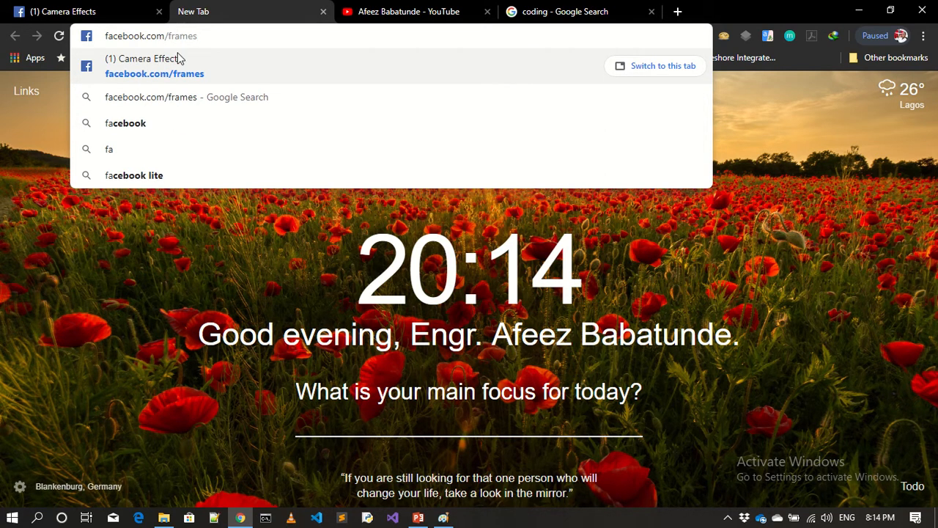
mouse_move(233, 59)
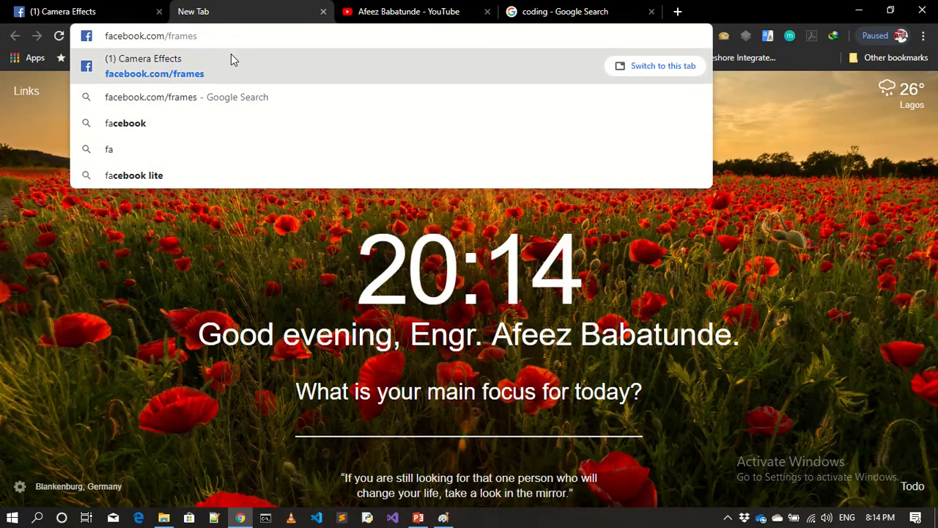
left_click(147, 66)
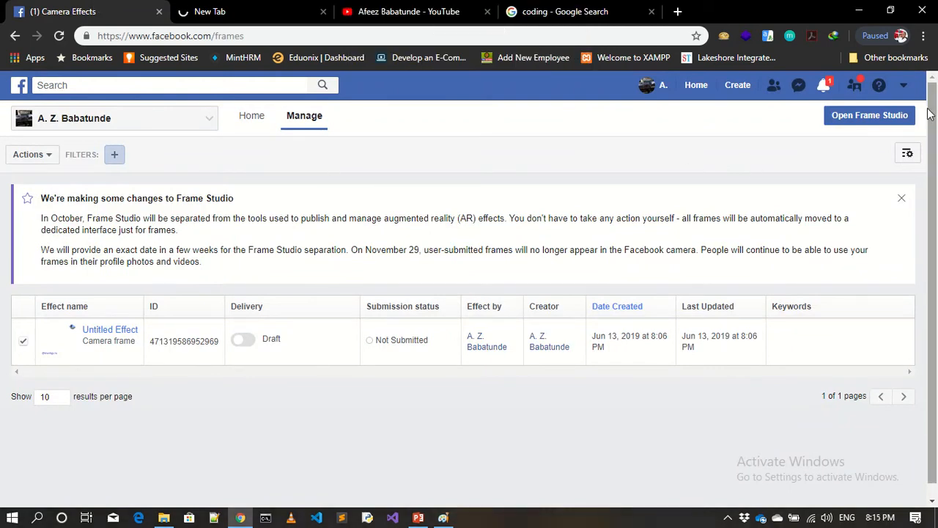
mouse_move(890, 123)
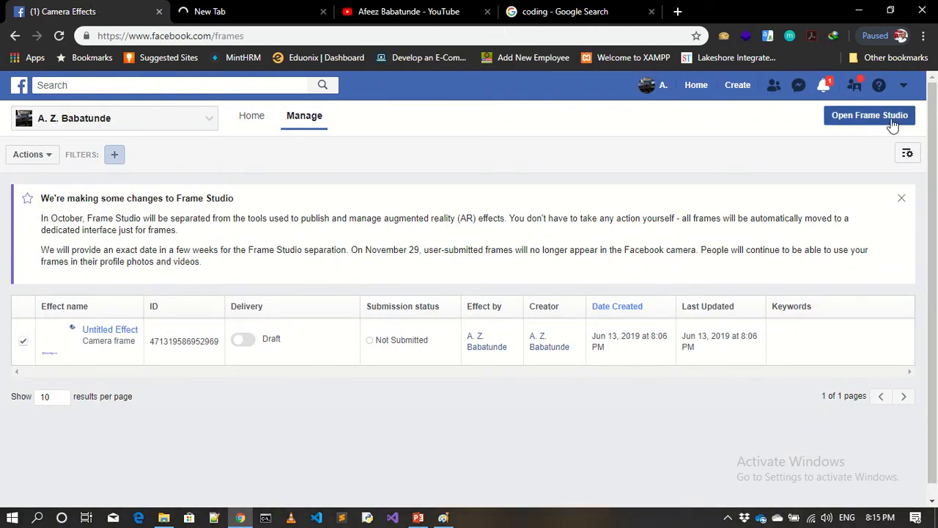
left_click(871, 114)
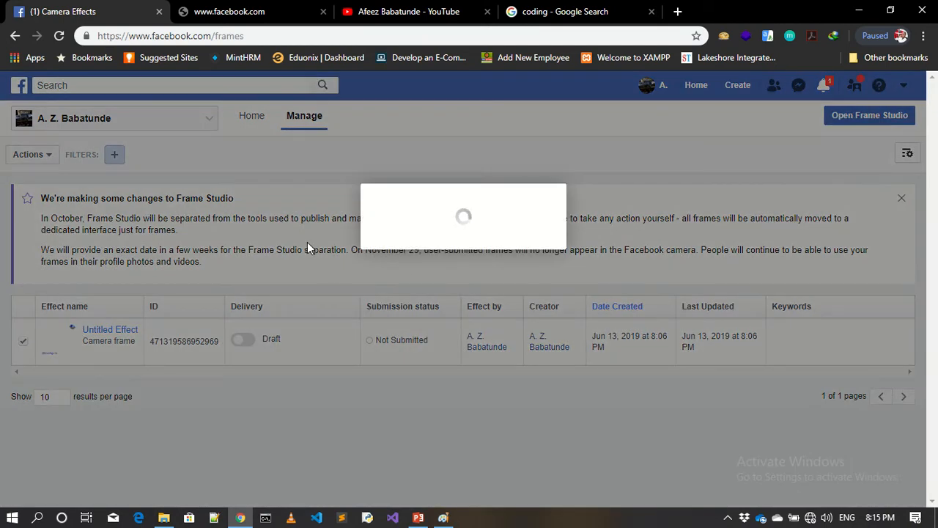
mouse_move(472, 273)
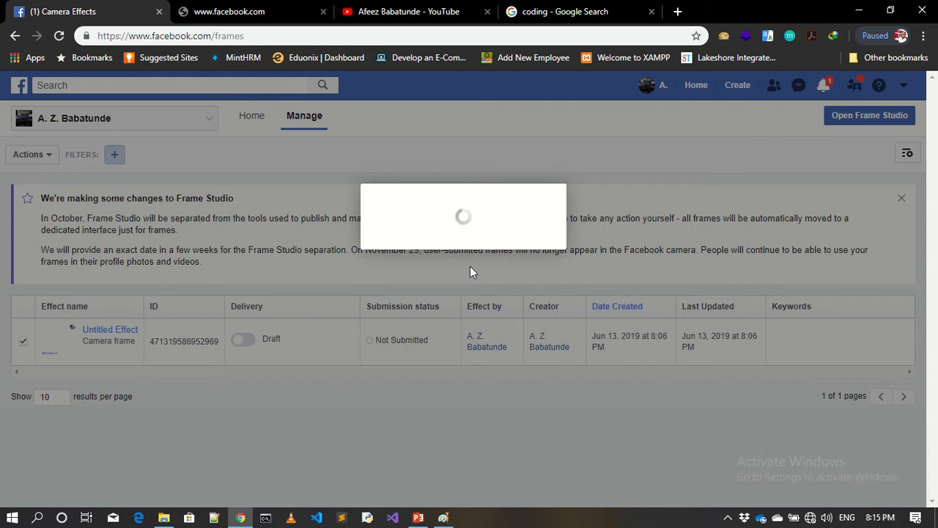
mouse_move(419, 240)
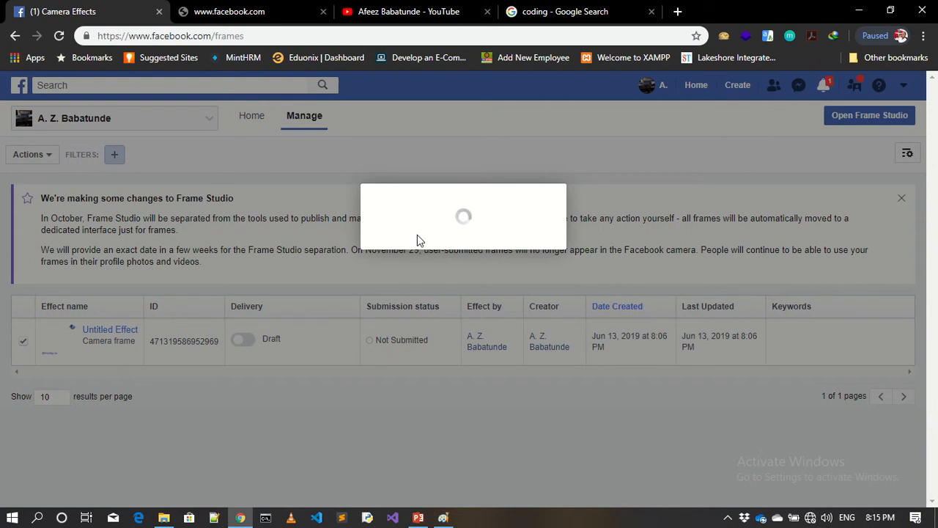
mouse_move(453, 5)
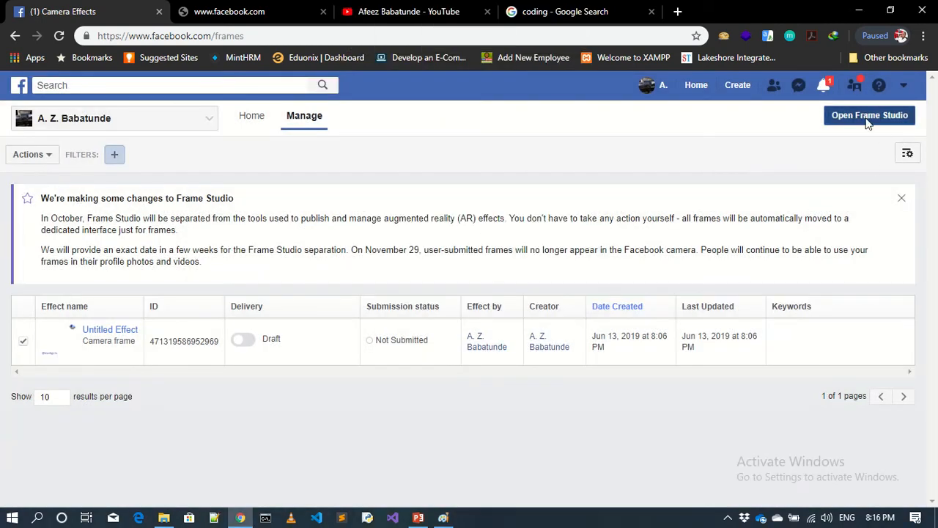
Start a new frame in Frame Studio and upload the HQ Tech logo PNG as its artwork.
left_click(869, 114)
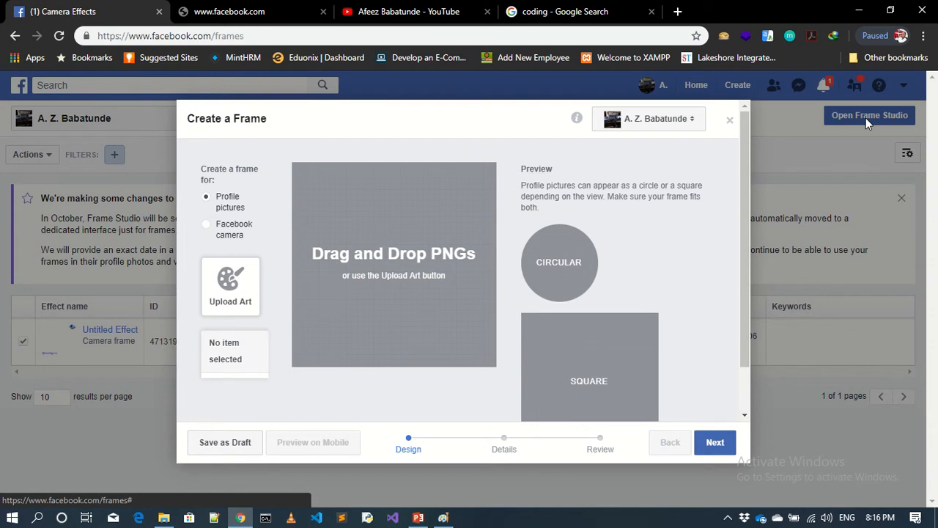
mouse_move(584, 227)
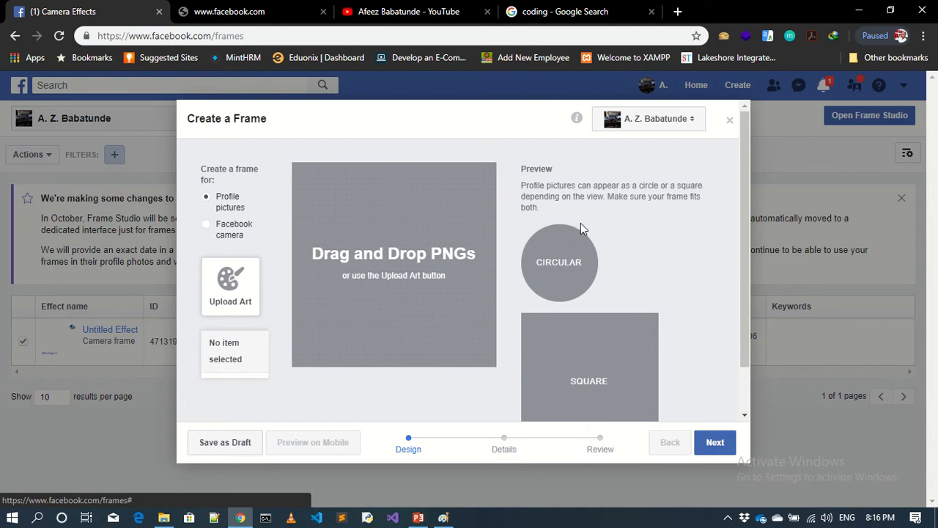
mouse_move(390, 352)
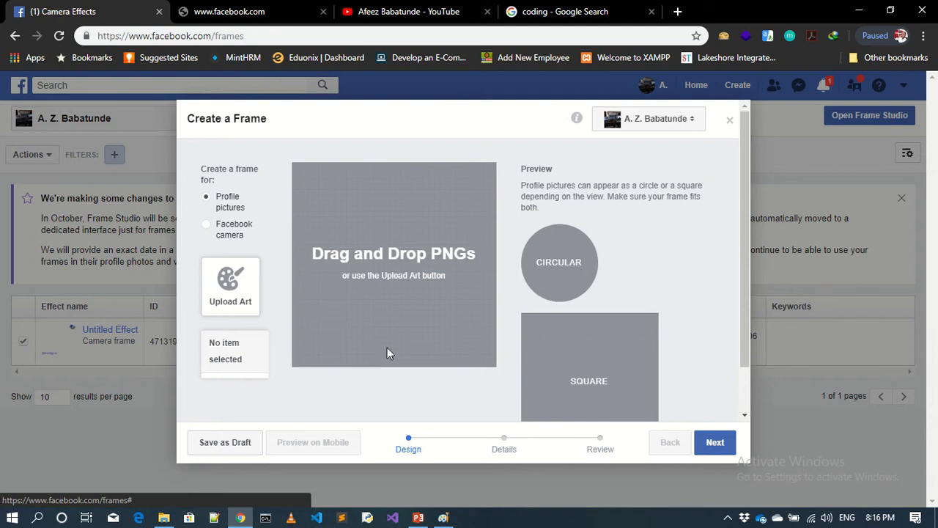
mouse_move(226, 296)
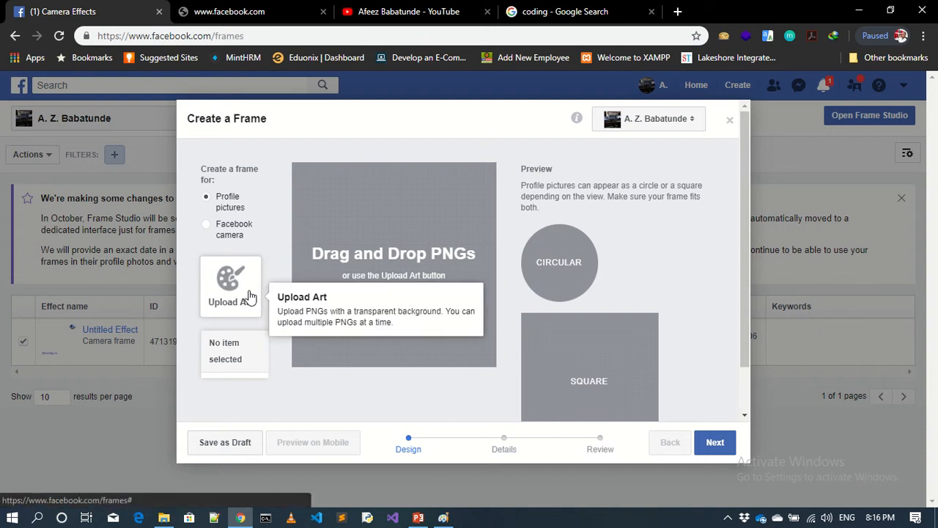
left_click(230, 286)
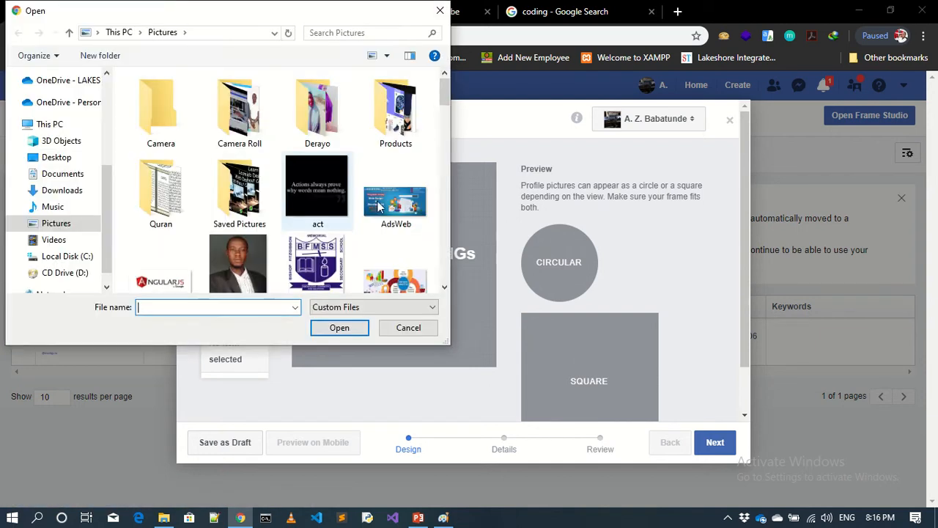
scroll("down", 3)
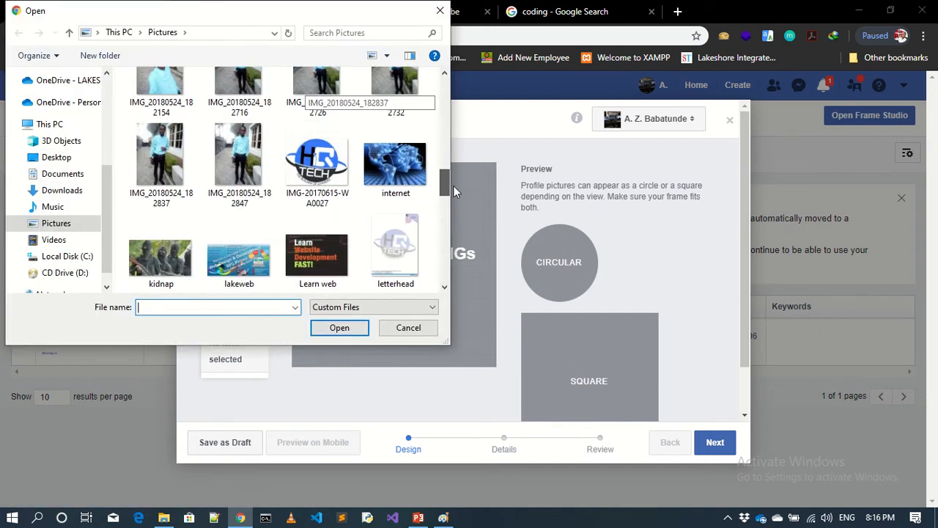
left_click(407, 328)
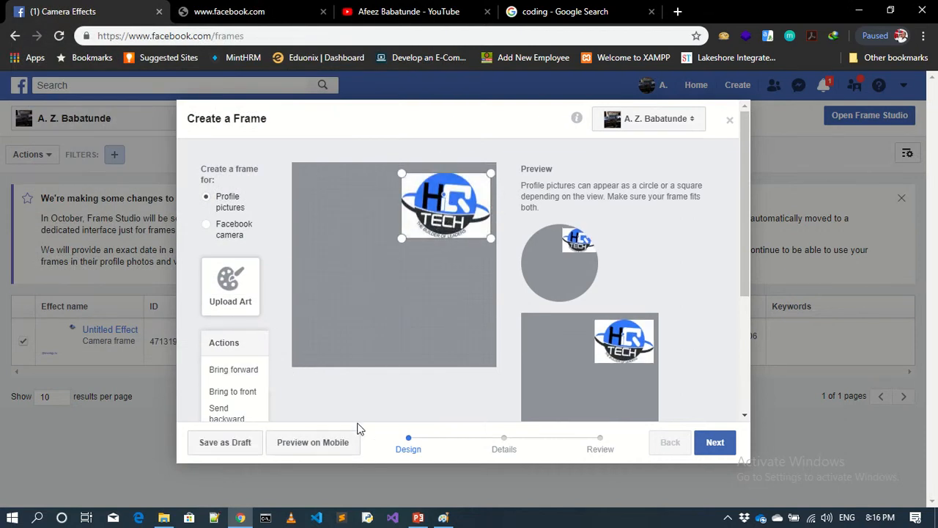
mouse_move(230, 285)
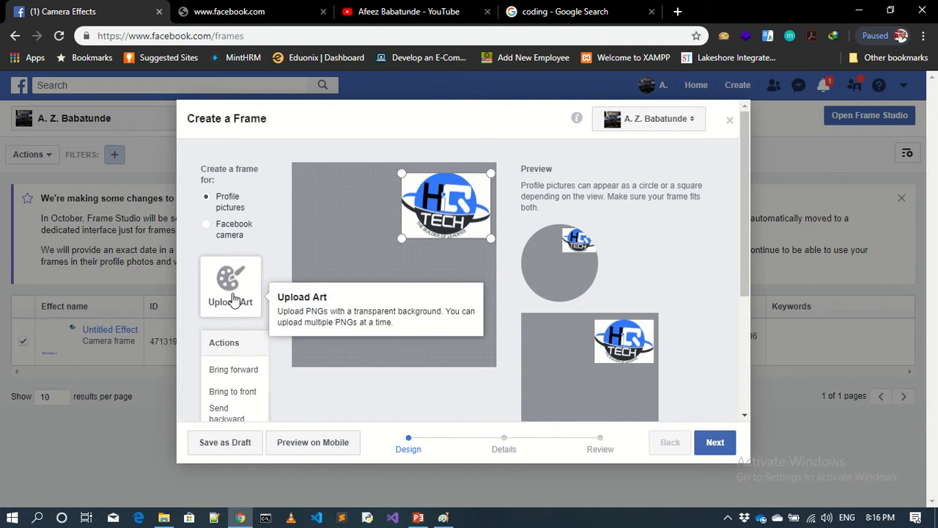
left_click(230, 286)
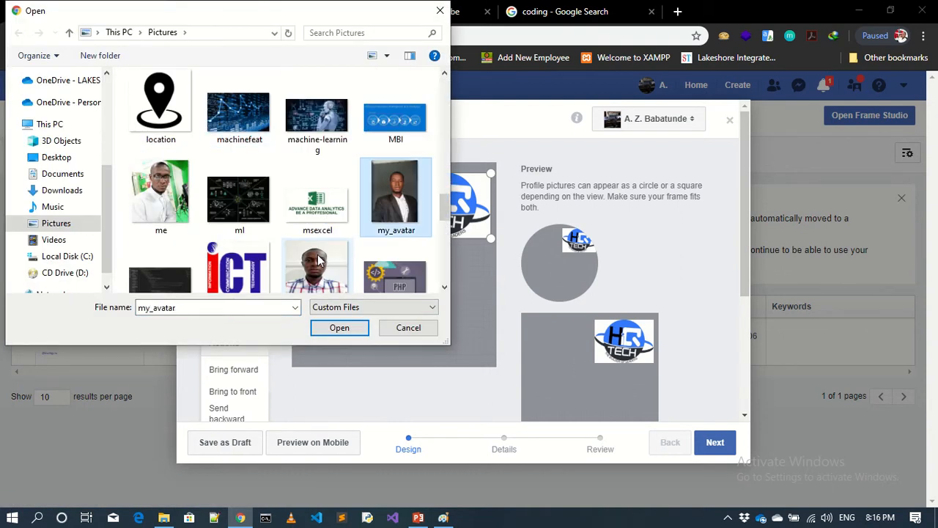
scroll("down", 3)
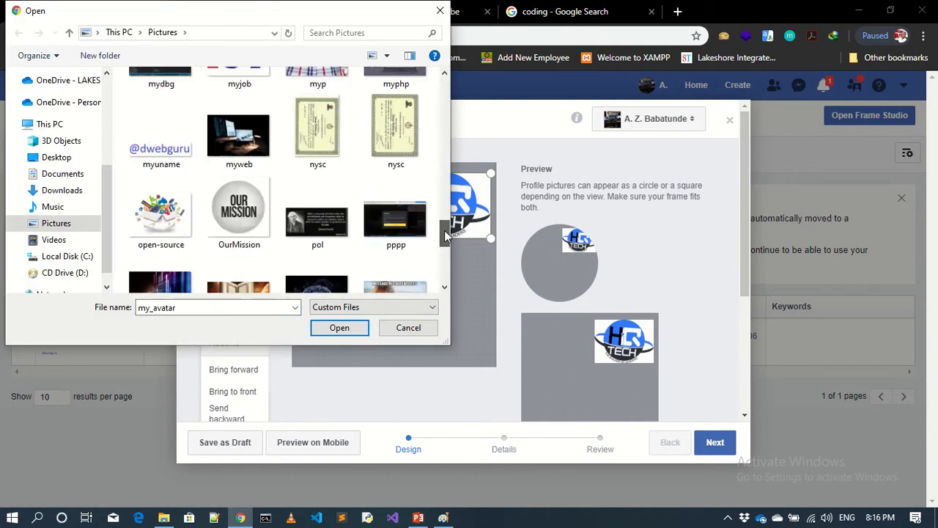
left_click(340, 328)
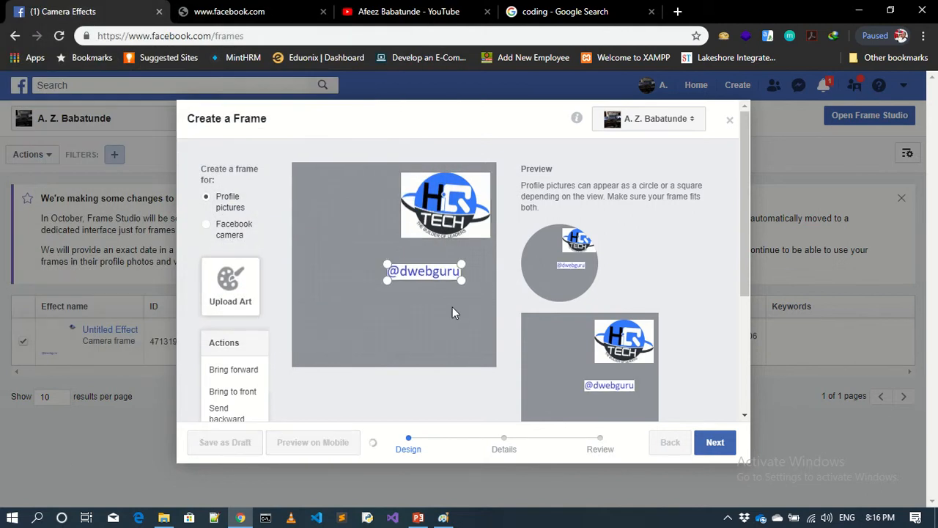
left_click(423, 264)
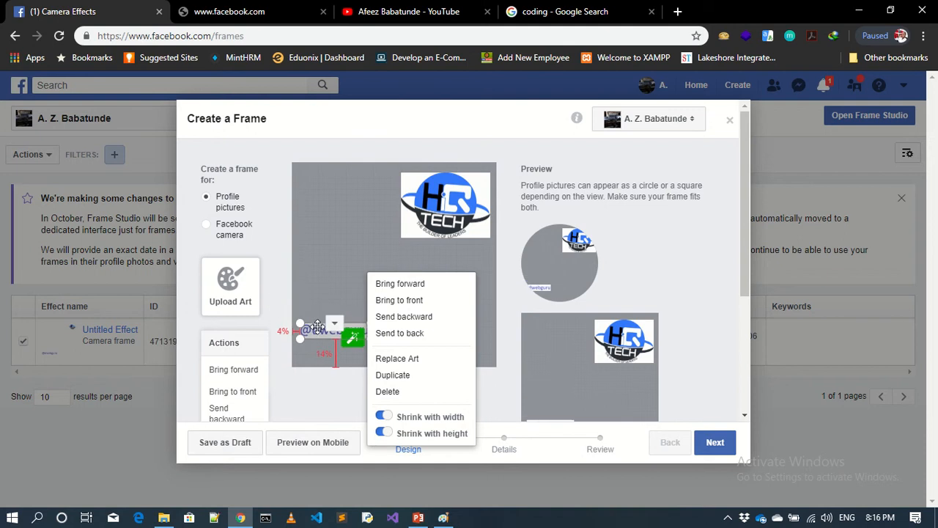
left_click(402, 226)
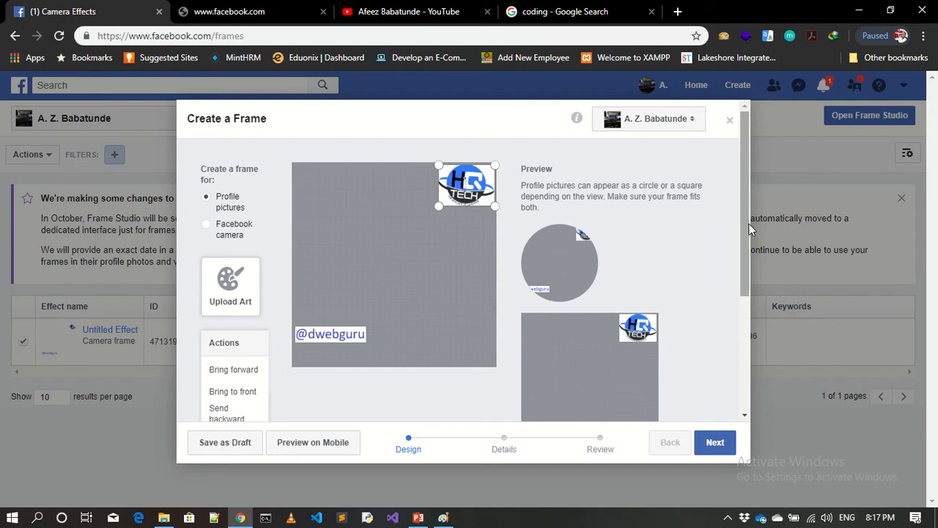
Scroll down to the 'Create a frame for' options to choose the Facebook camera frame type.
scroll("down", 3)
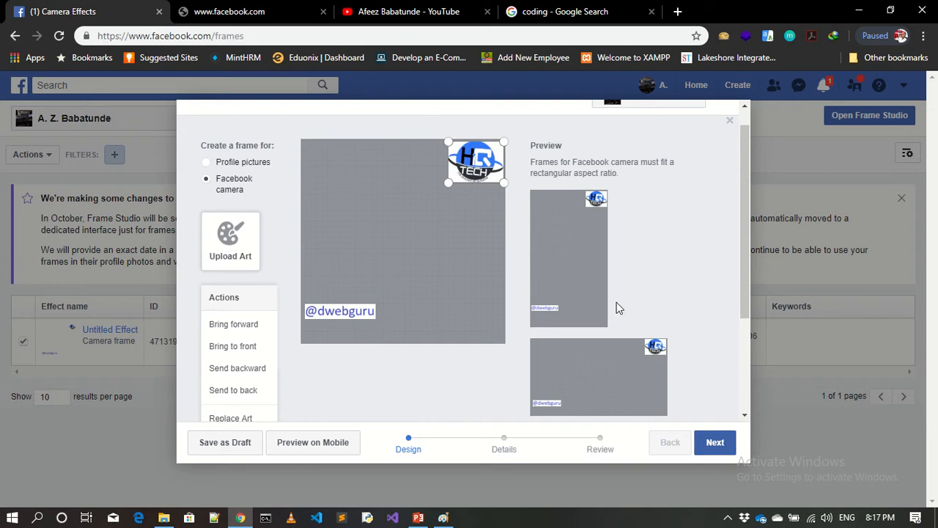
mouse_move(428, 214)
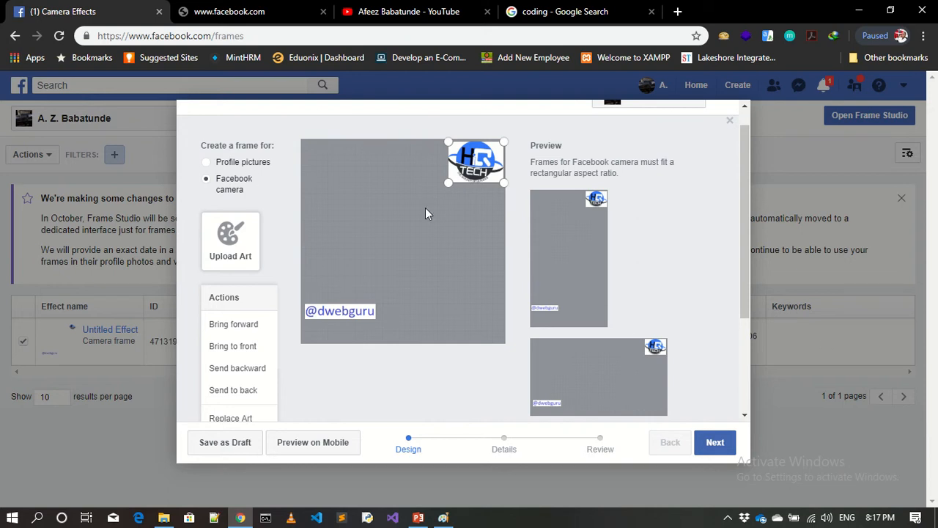
scroll("down", 3)
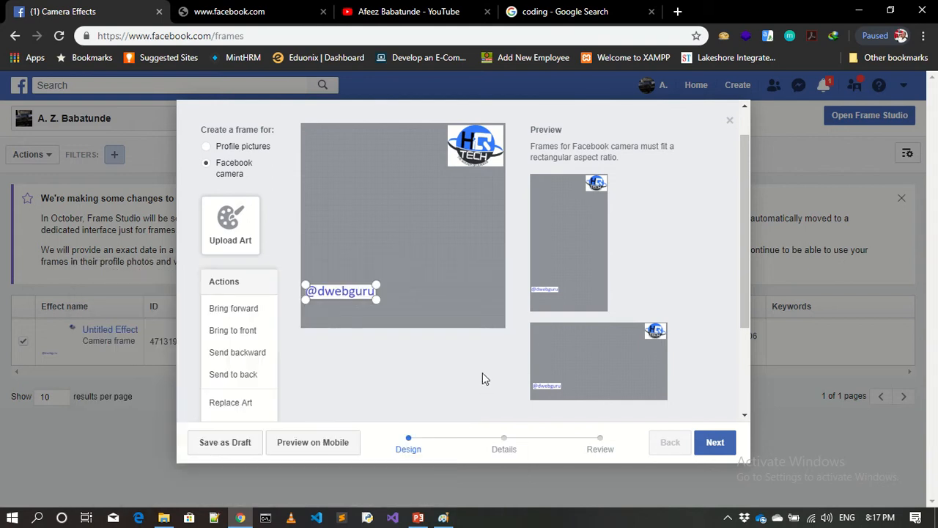
mouse_move(727, 123)
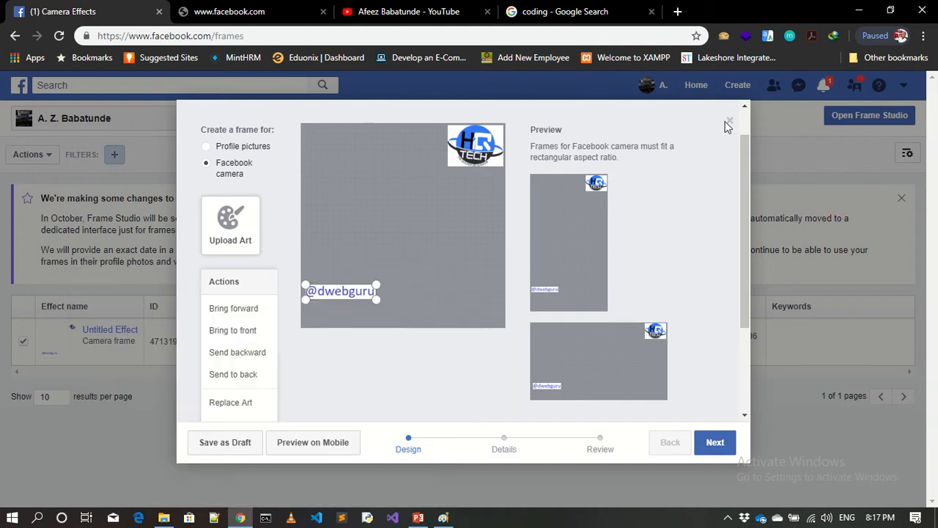
mouse_move(730, 121)
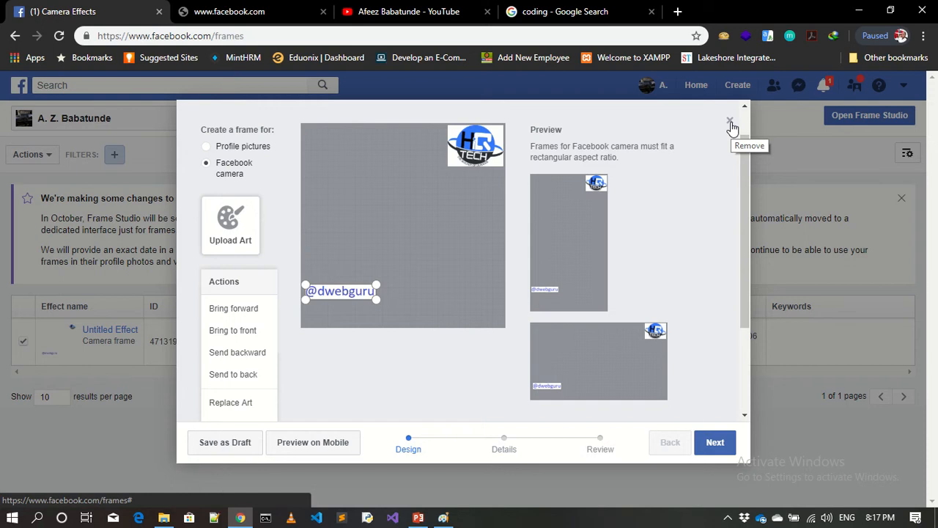
left_click(312, 443)
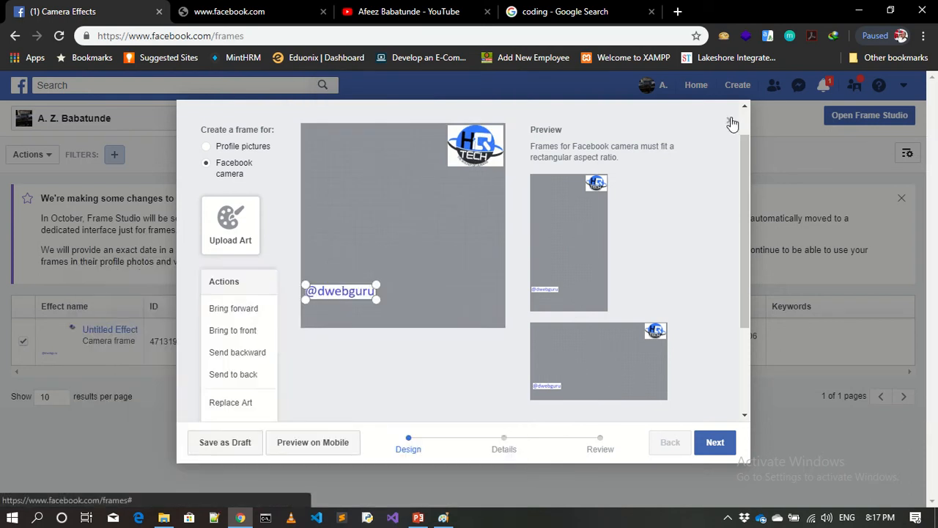
left_click(731, 123)
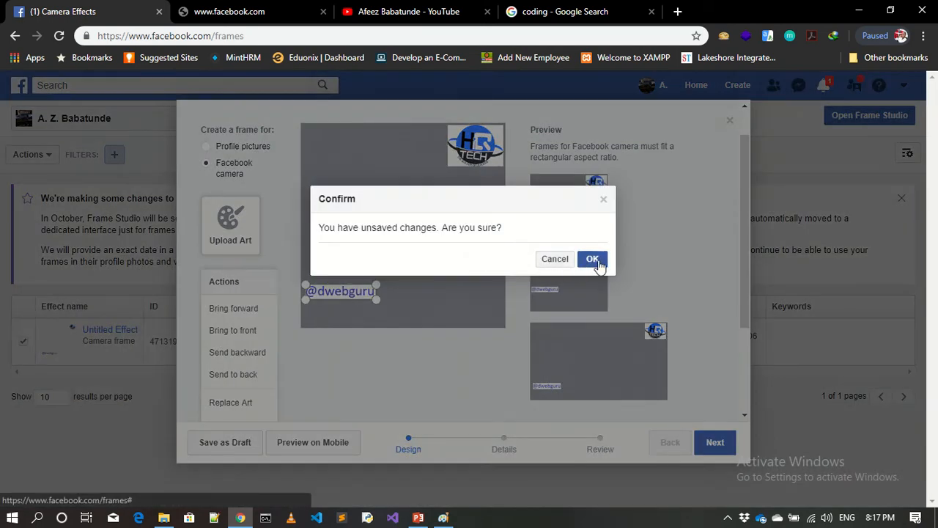
left_click(592, 258)
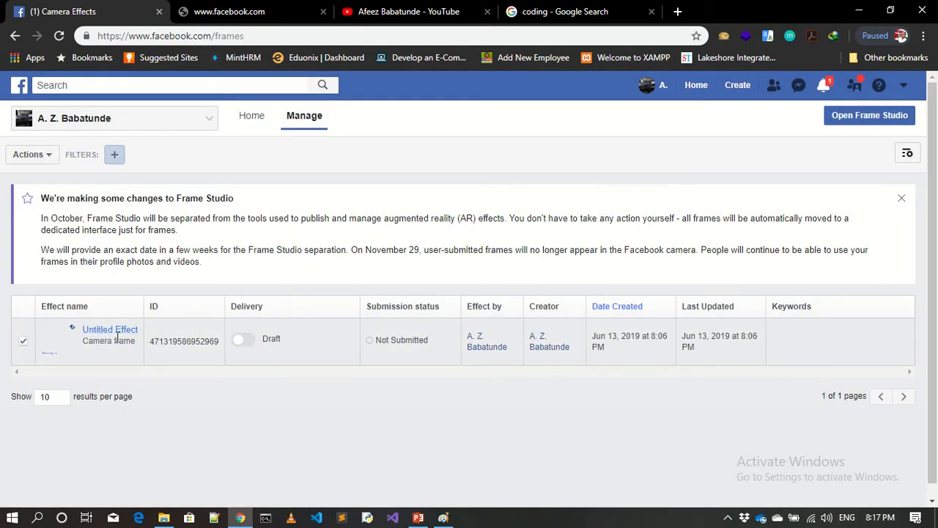
mouse_move(110, 336)
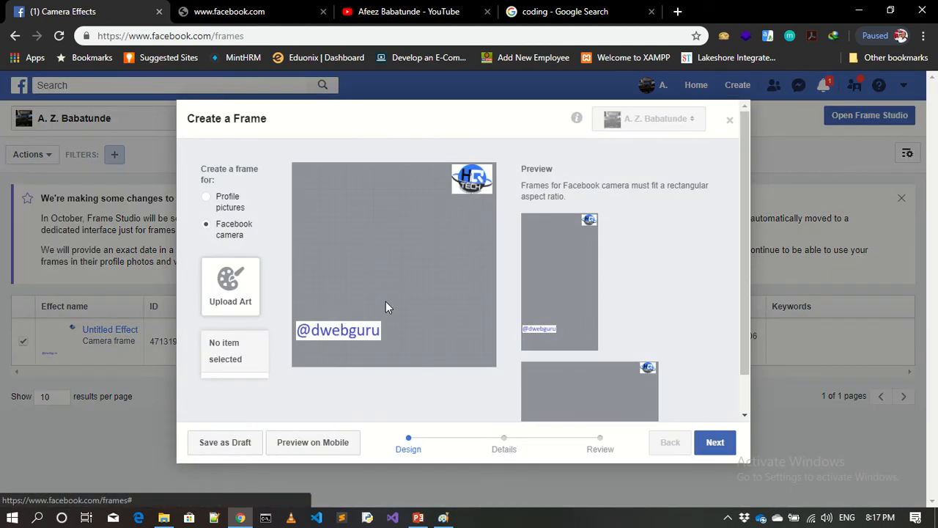
left_click(314, 443)
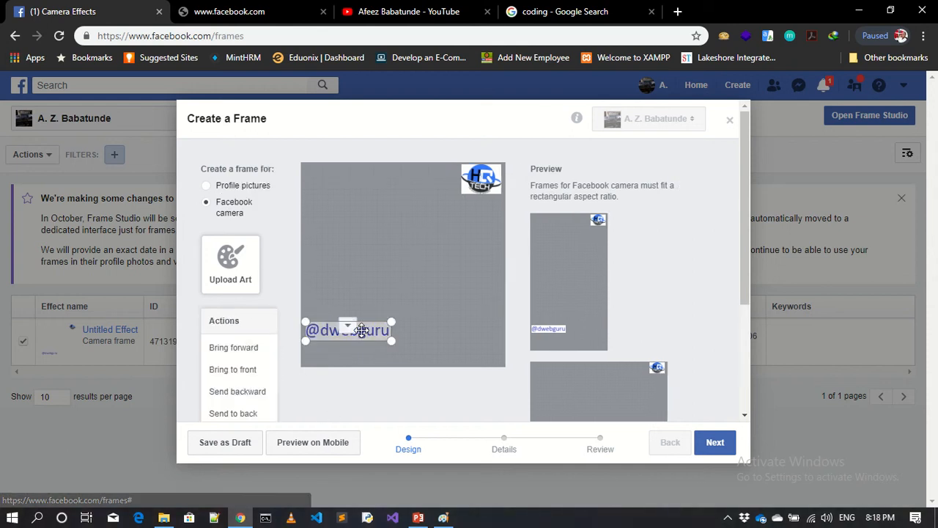
scroll("down", 3)
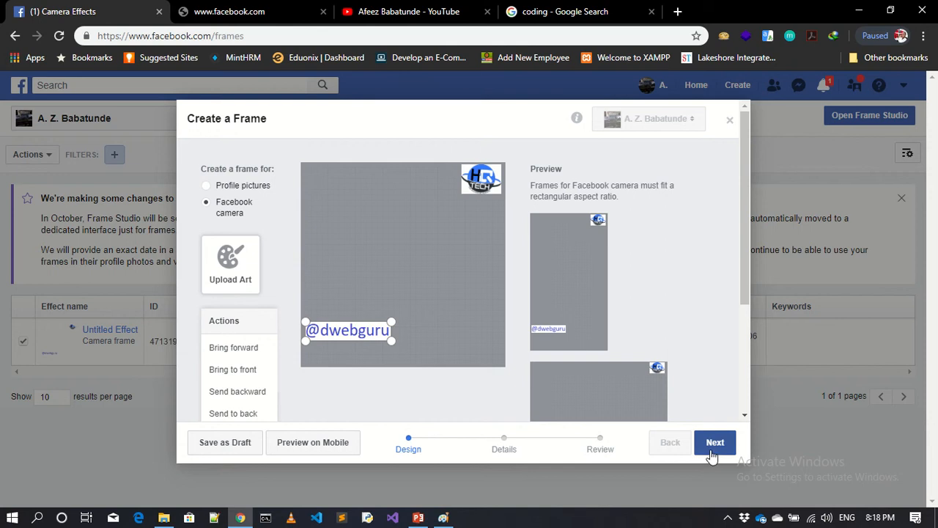
mouse_move(711, 443)
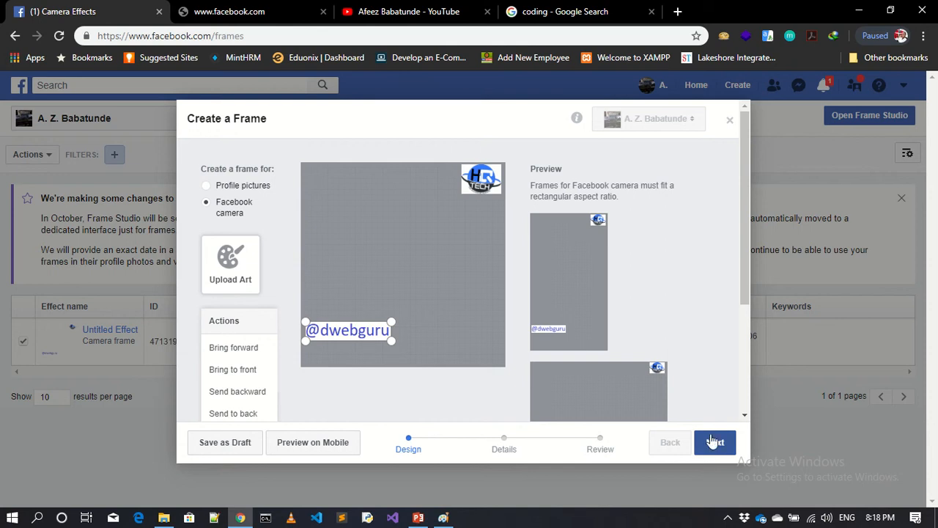
Continue to the Details step and name the frame dwebguru, correcting a mistyped 'Hi'.
left_click(716, 443)
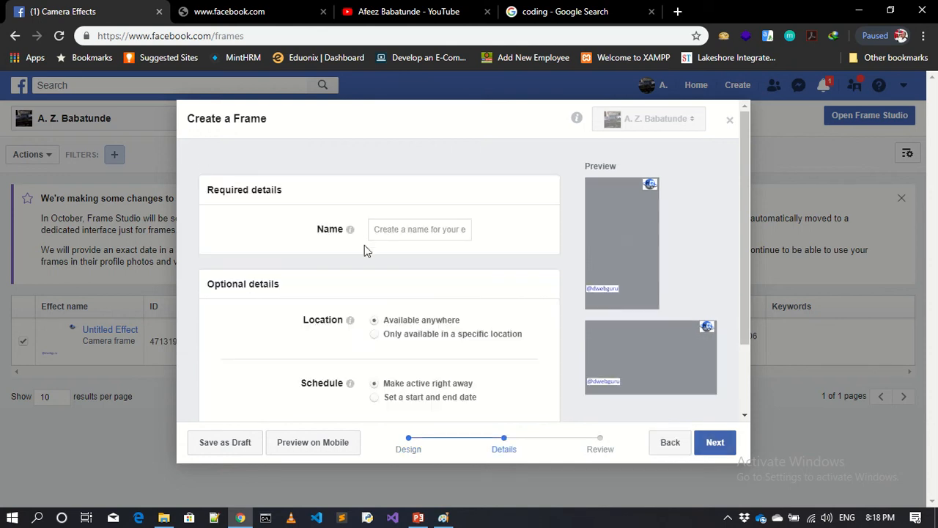
left_click(419, 228)
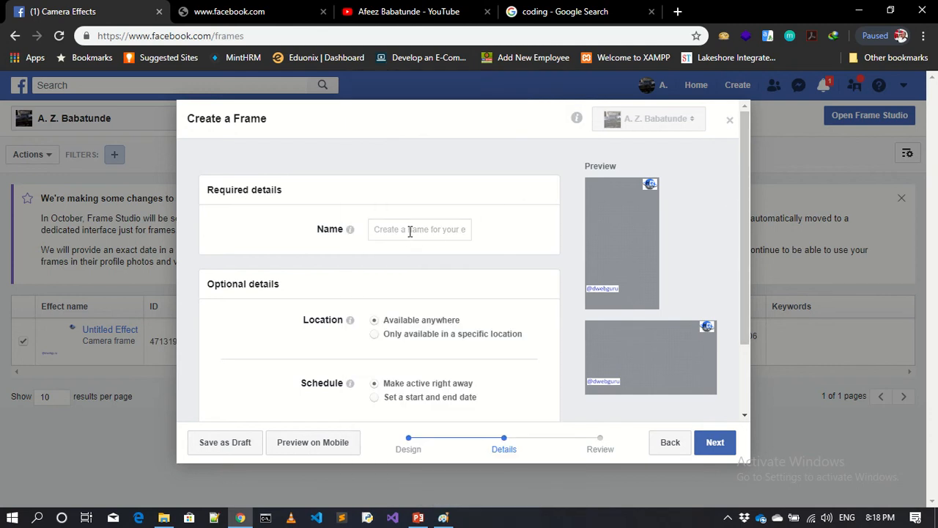
type("Hi")
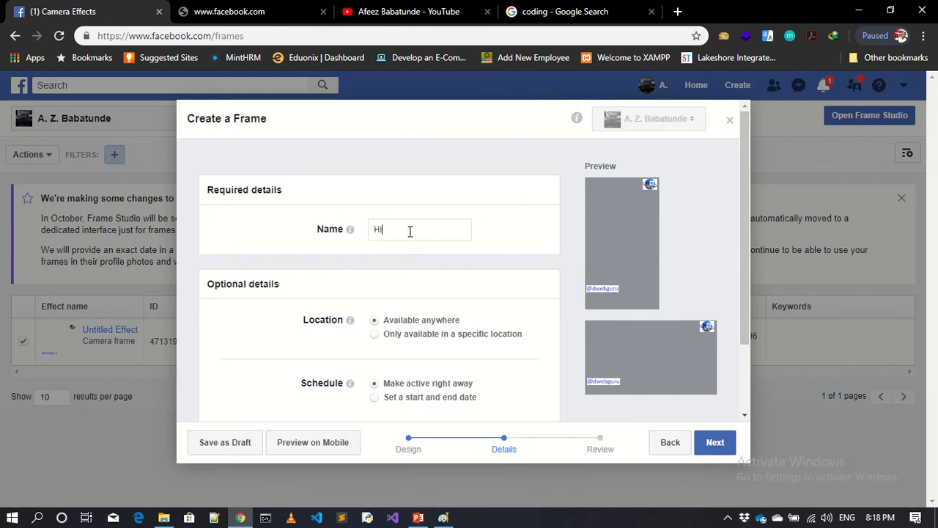
key("Backspace")
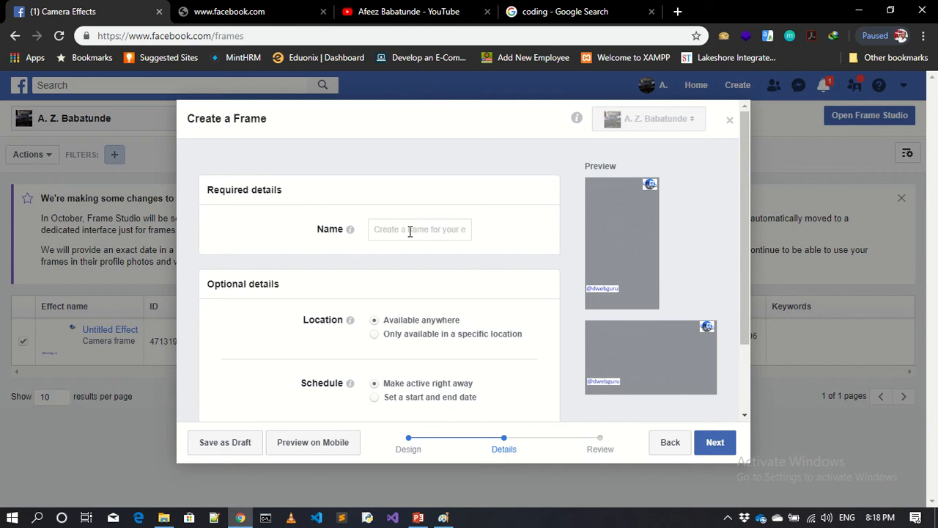
type("dwebguru")
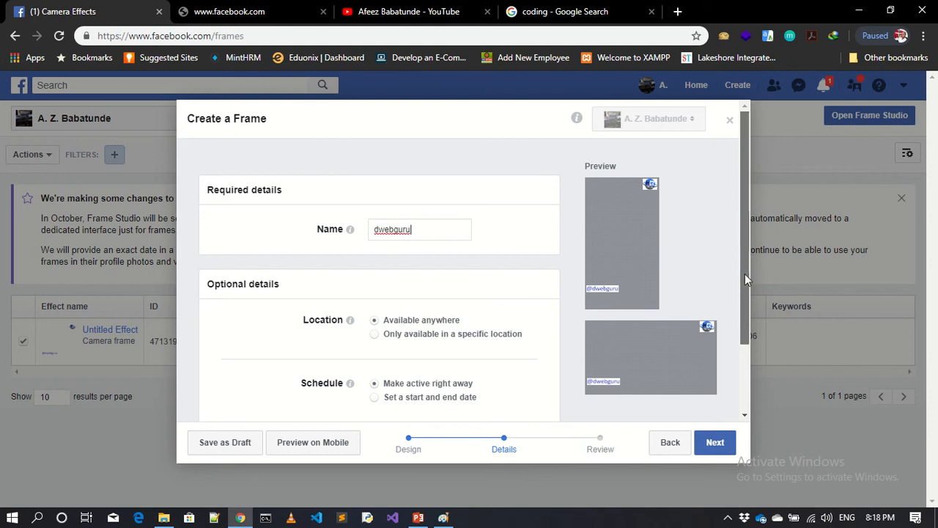
scroll("down", 3)
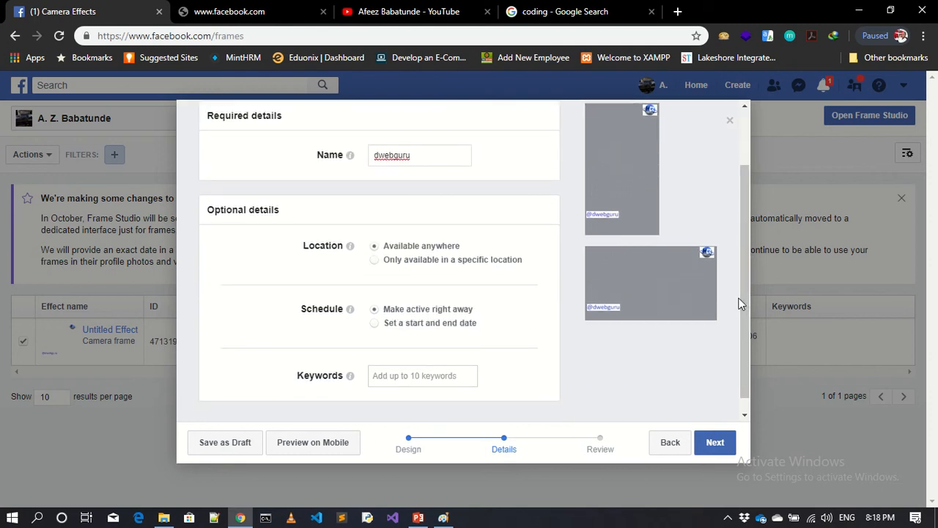
mouse_move(272, 352)
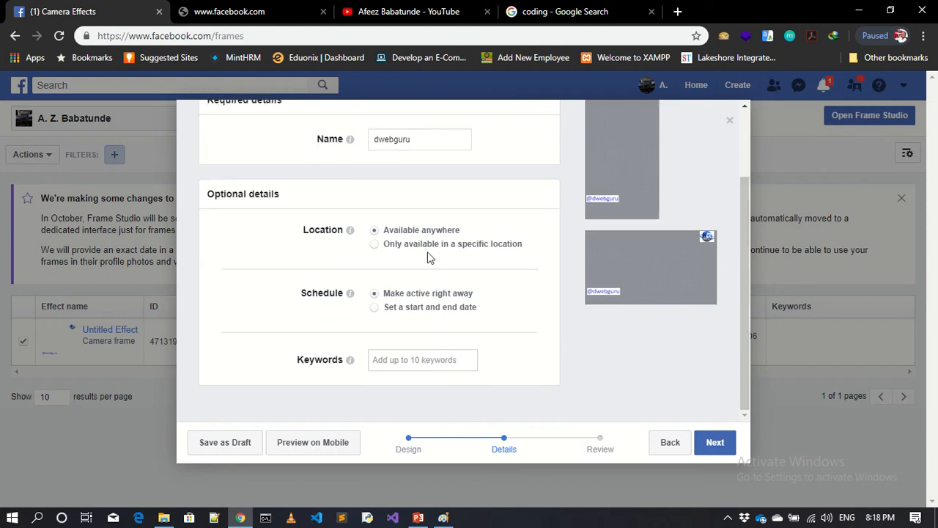
mouse_move(384, 325)
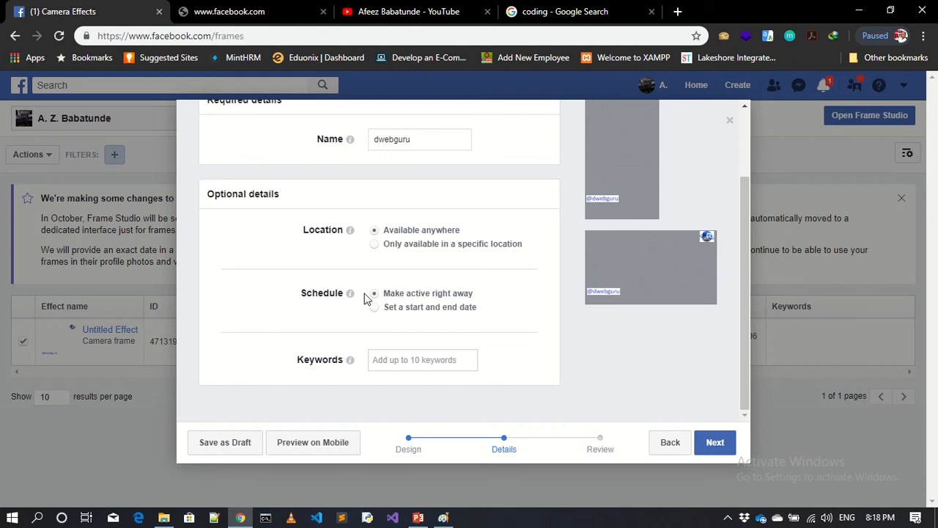
Try restricting the location to Lagos, then set the frame to be available anywhere instead.
left_click(374, 243)
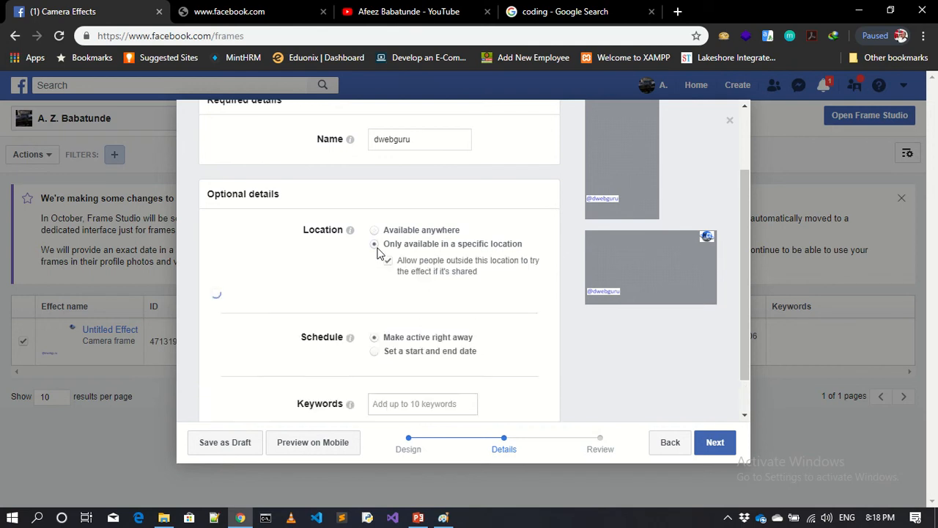
left_click(387, 261)
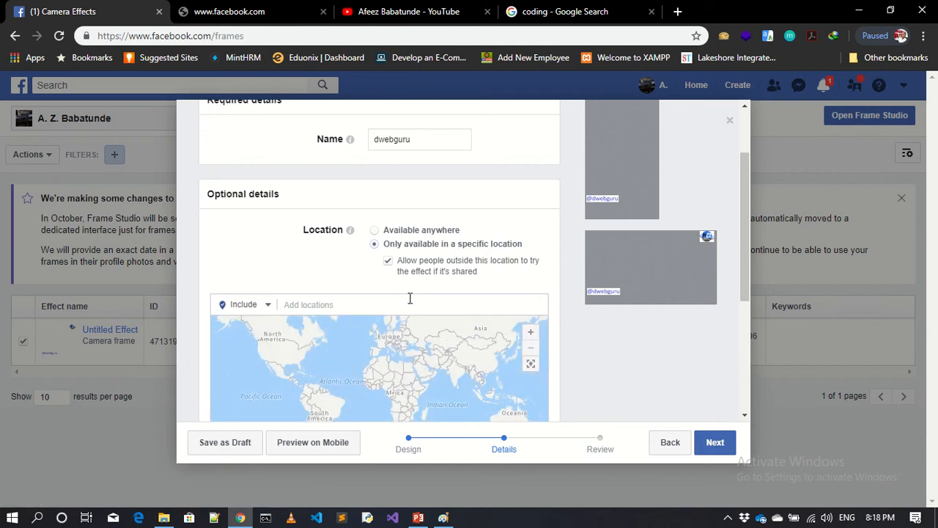
type("lagos")
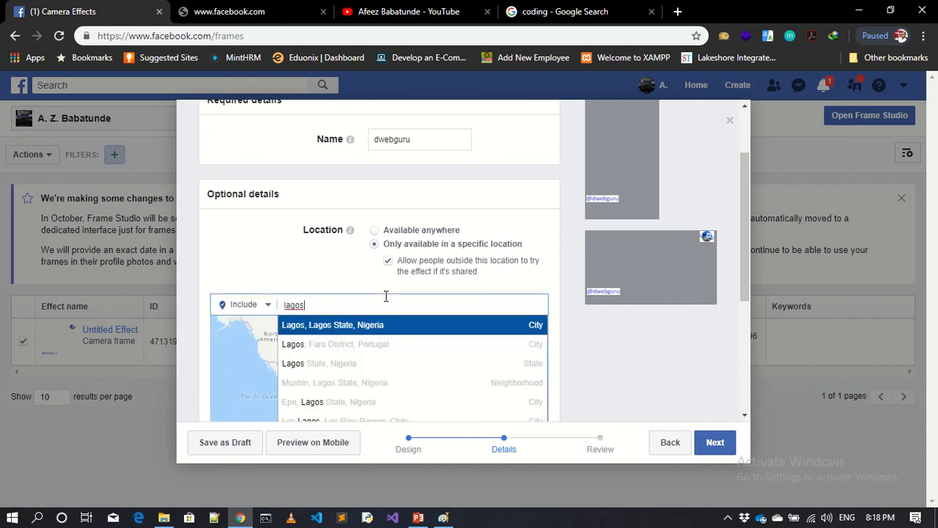
mouse_move(365, 335)
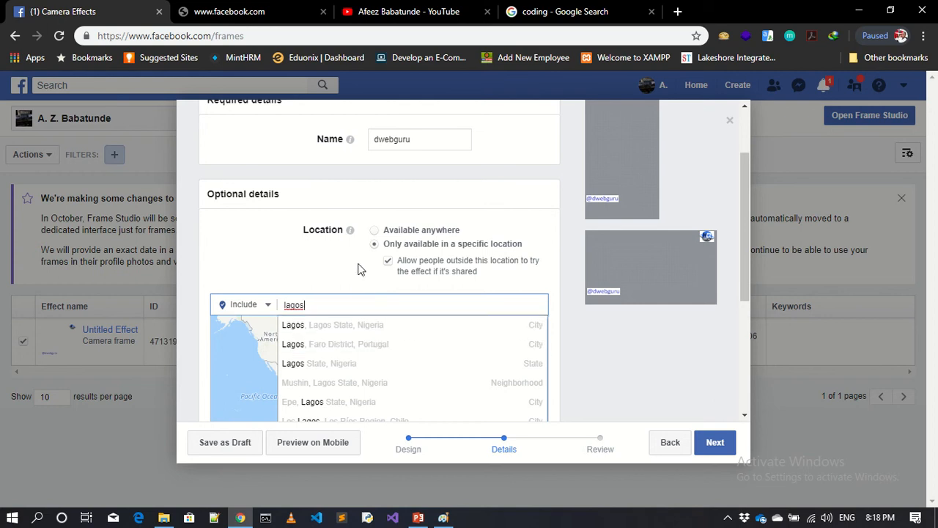
left_click(376, 230)
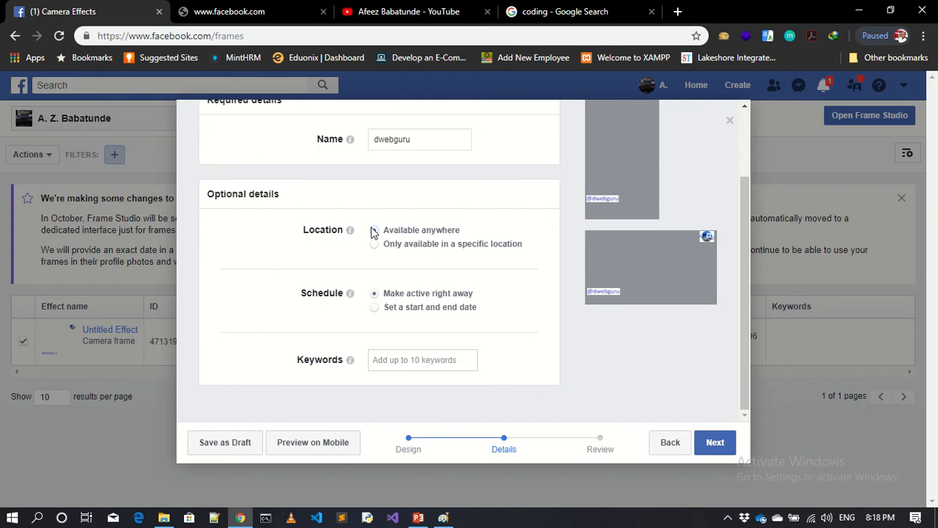
left_click(374, 229)
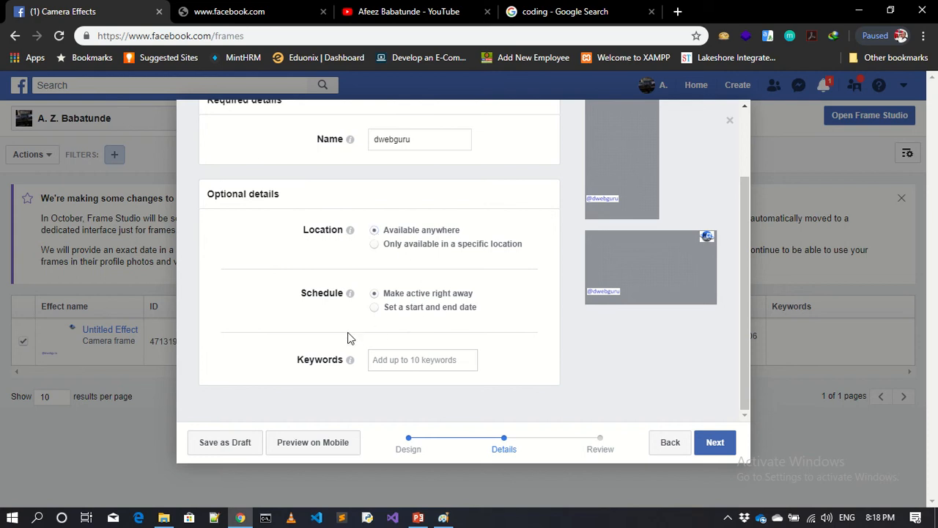
mouse_move(374, 326)
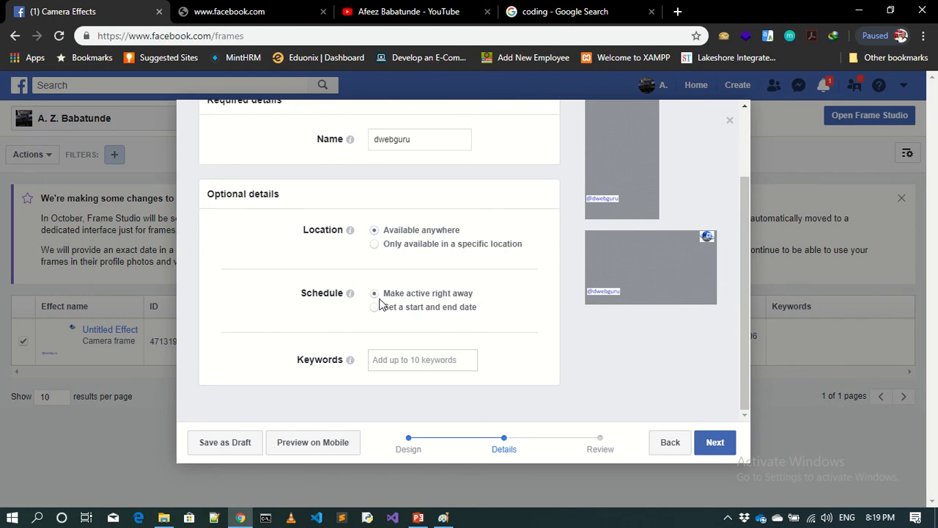
mouse_move(375, 328)
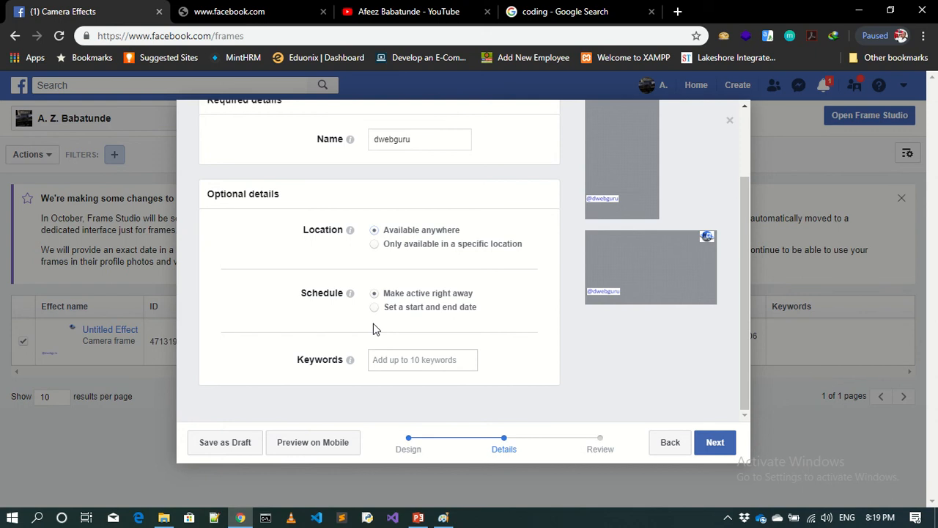
mouse_move(378, 313)
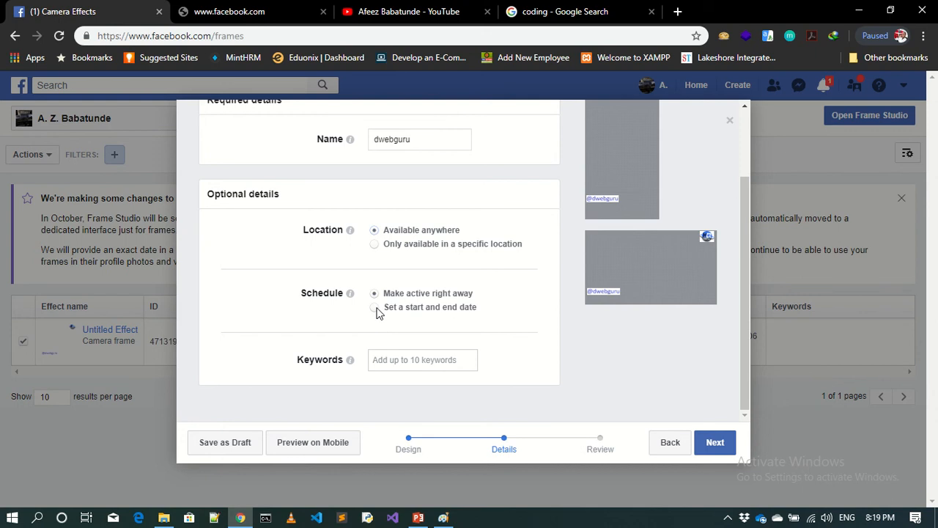
left_click(374, 306)
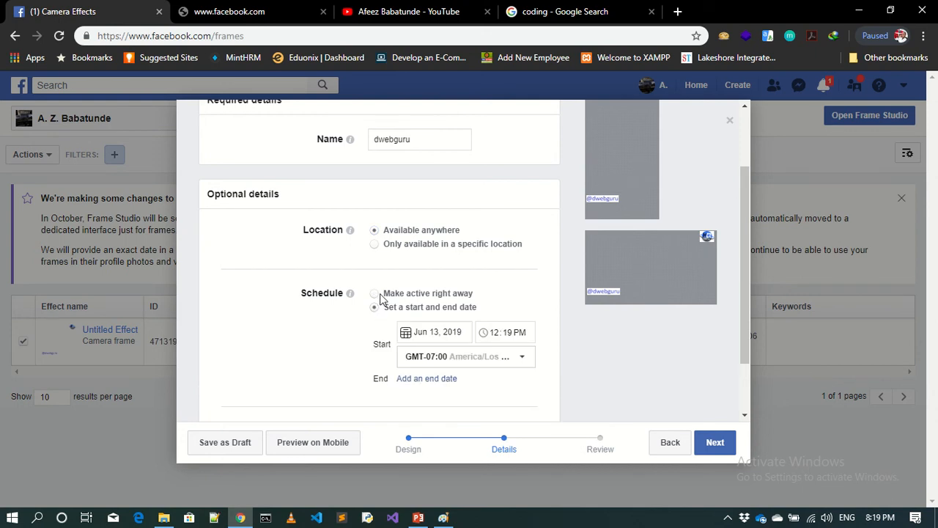
left_click(374, 293)
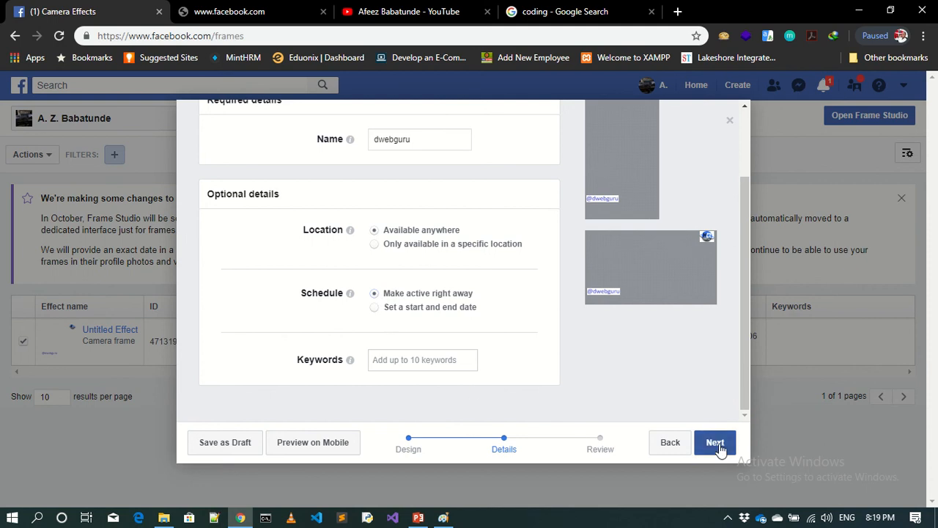
Advance the dwebguru frame to the Review step.
left_click(715, 443)
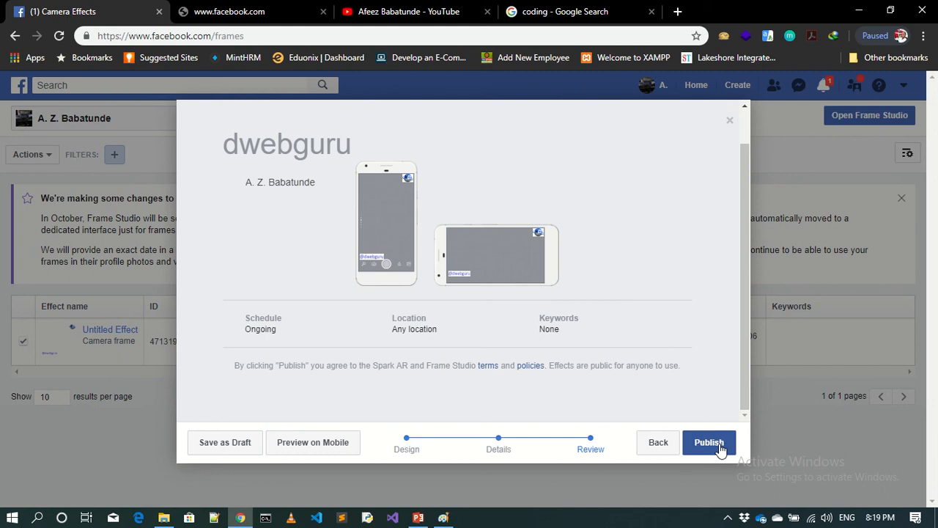
mouse_move(366, 323)
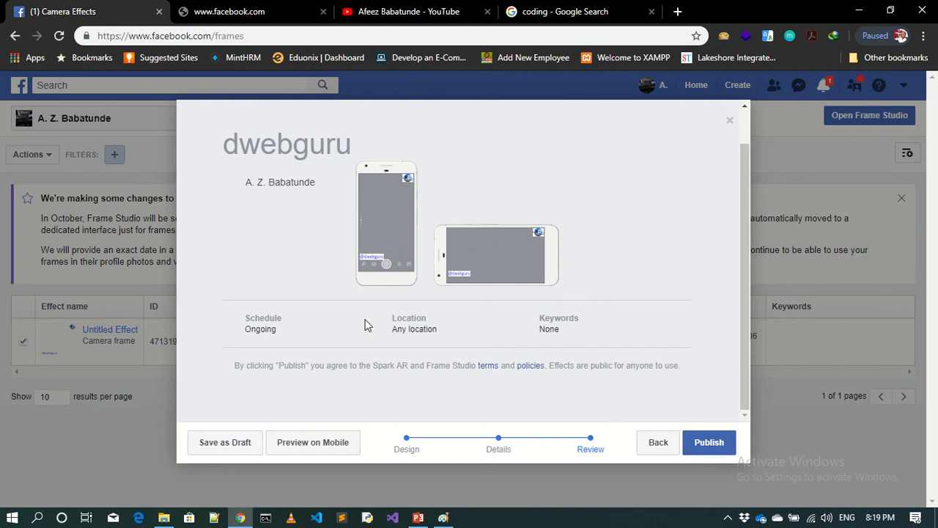
mouse_move(709, 442)
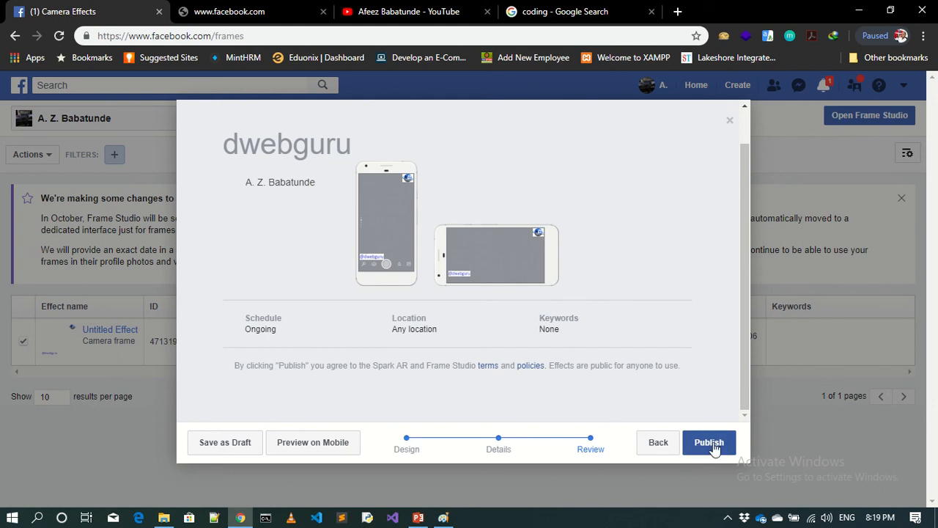
Publish the dwebguru frame and confirm, ending in a something-went-wrong error.
left_click(709, 443)
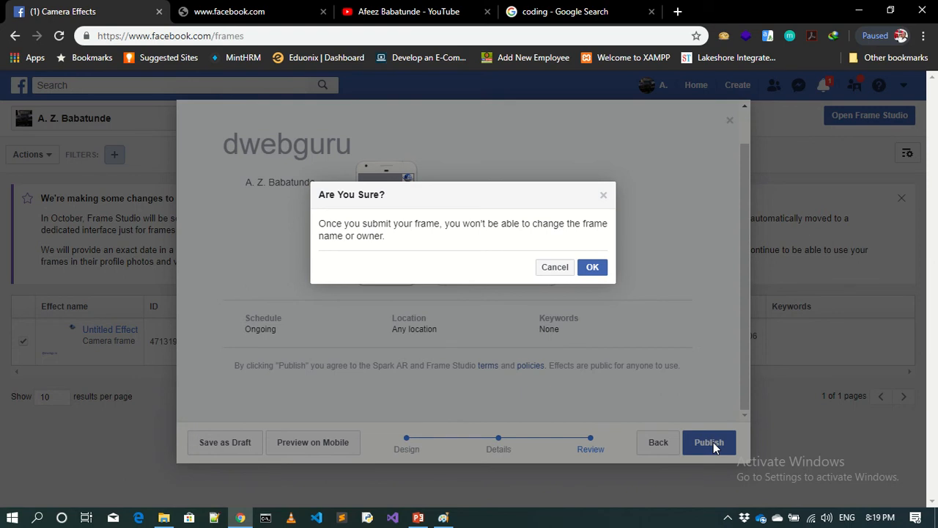
mouse_move(604, 293)
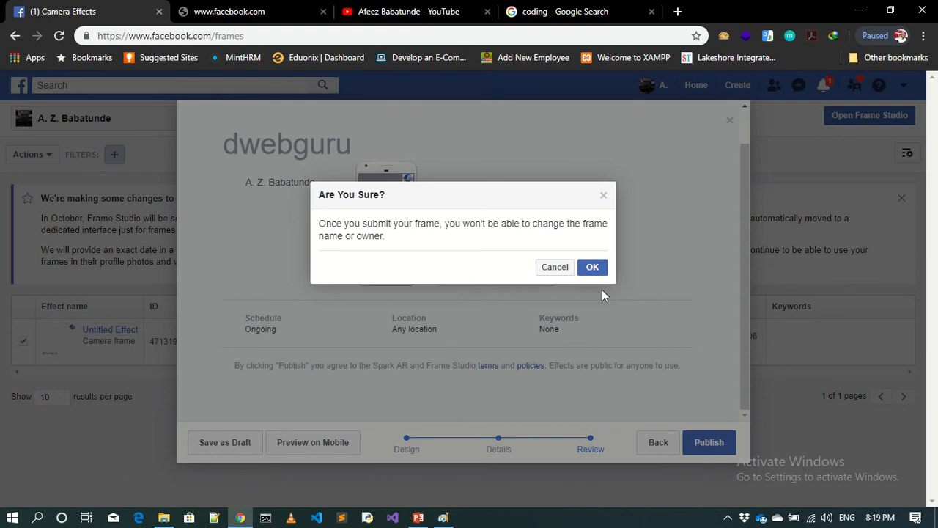
mouse_move(594, 275)
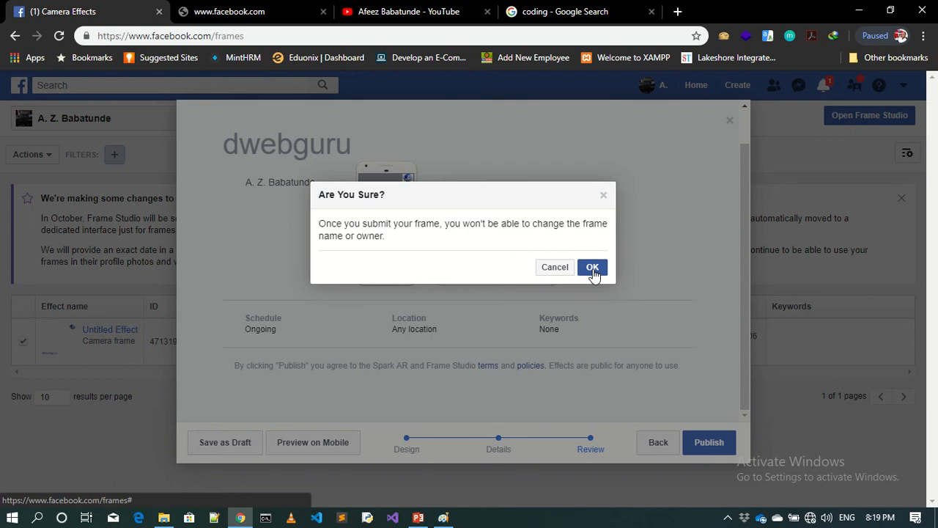
left_click(592, 267)
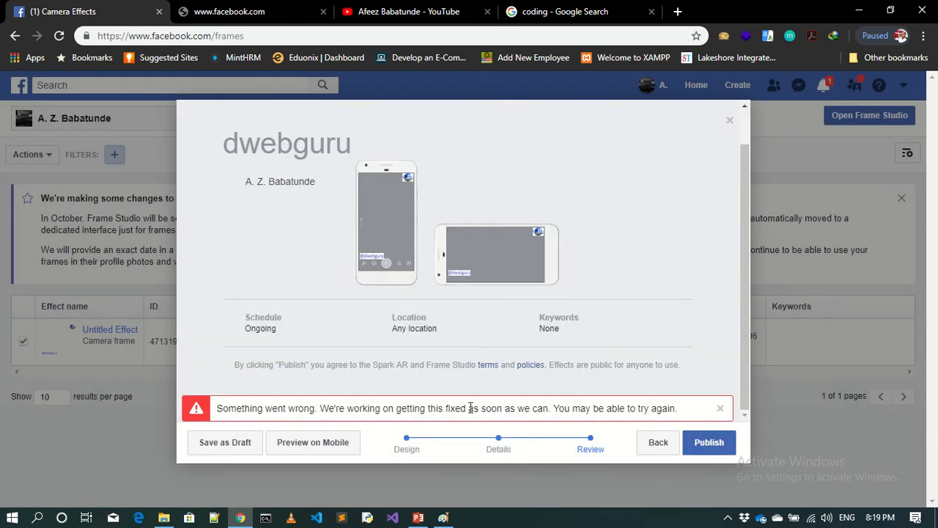
mouse_move(572, 445)
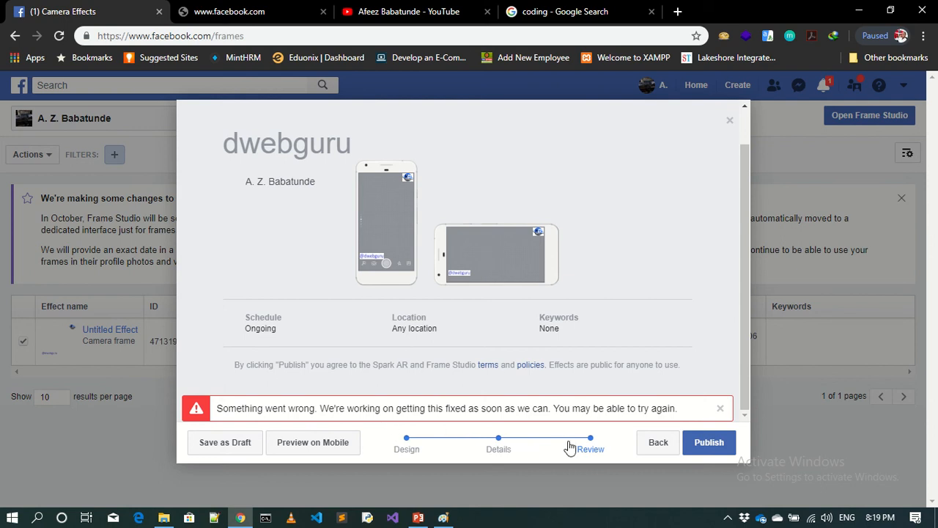
mouse_move(668, 448)
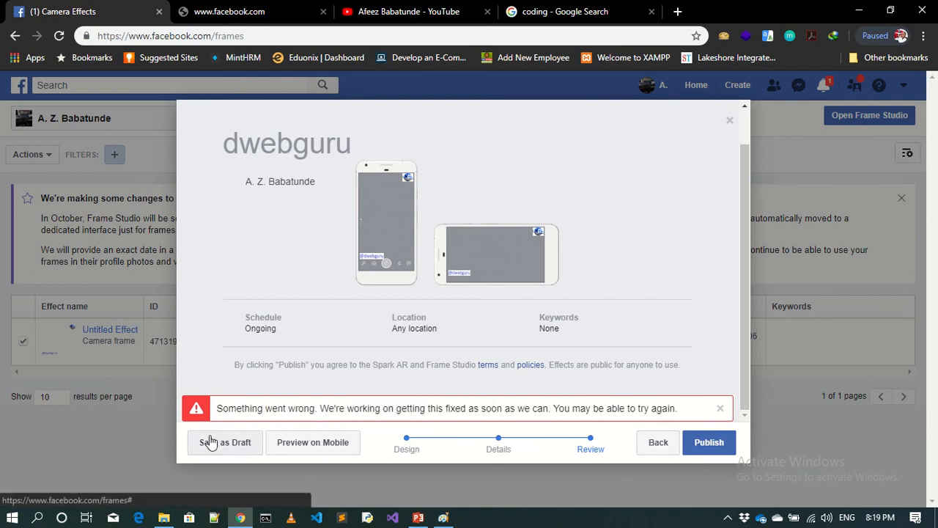
mouse_move(683, 449)
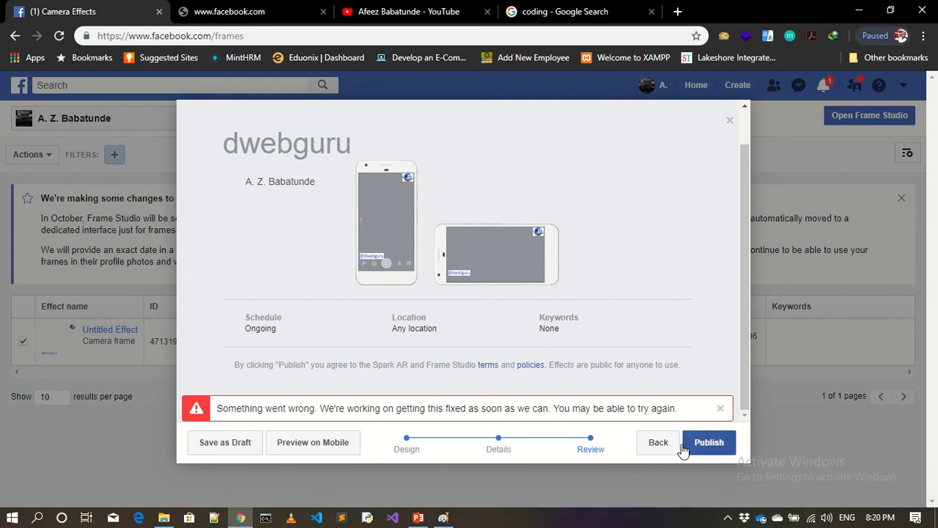
Retry publishing the dwebguru frame and confirm until it is published successfully.
left_click(710, 443)
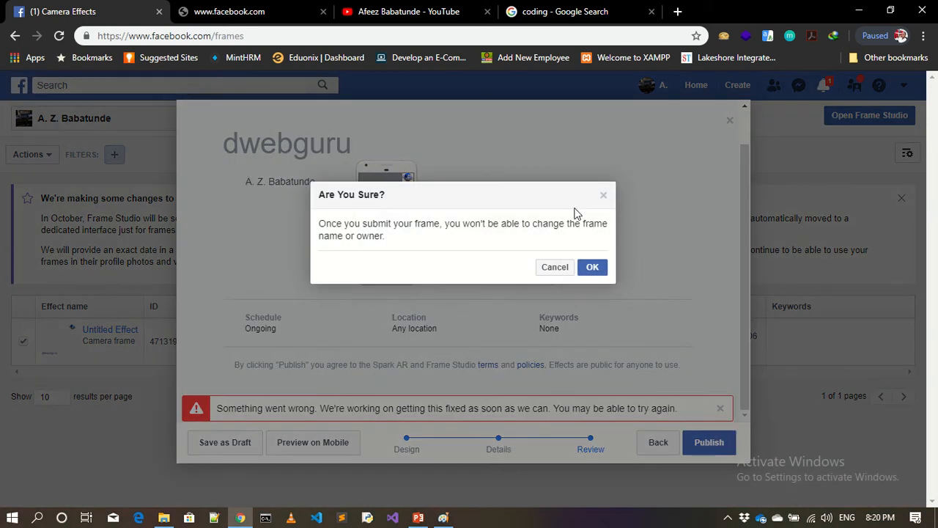
left_click(592, 266)
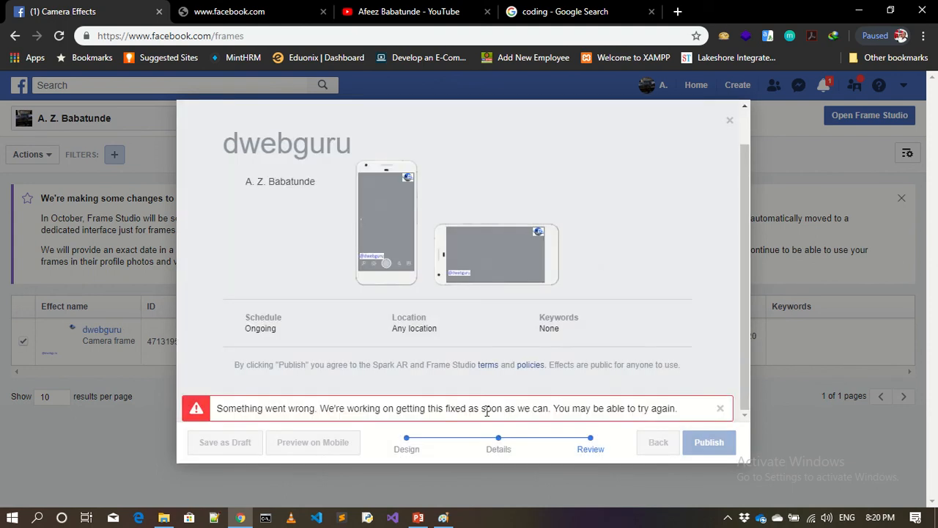
left_click(709, 442)
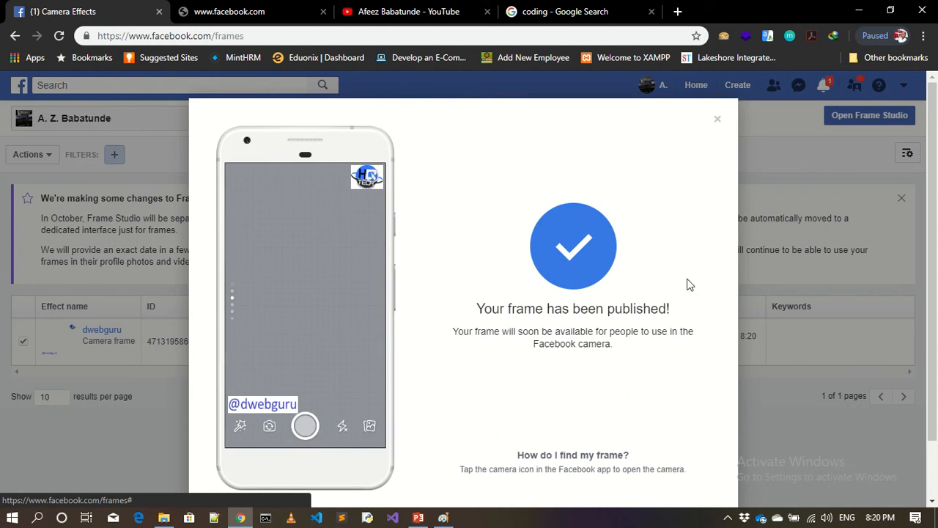